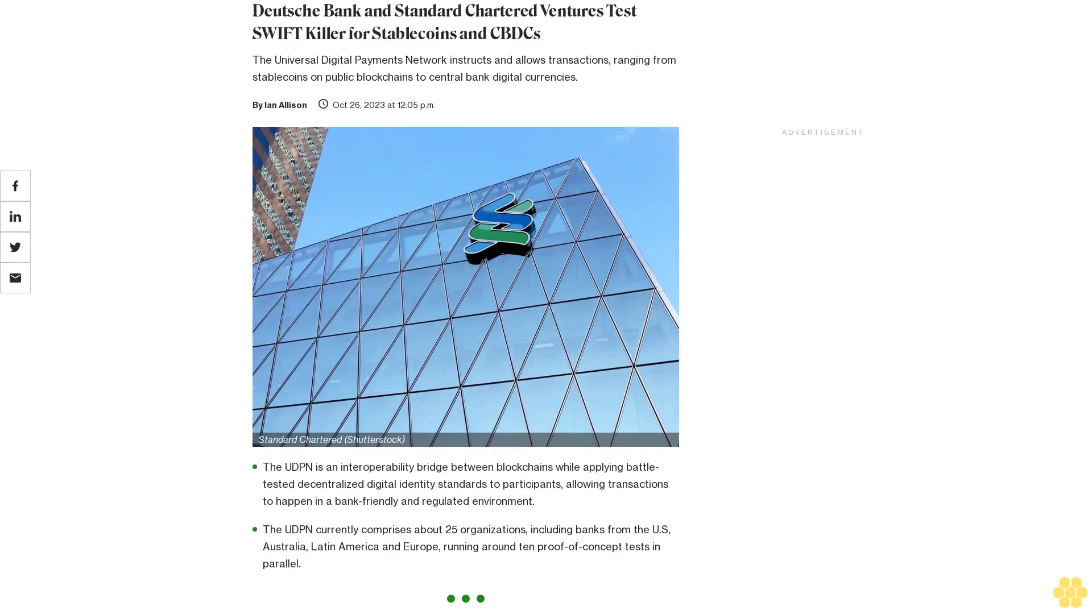
scroll(down, 3)
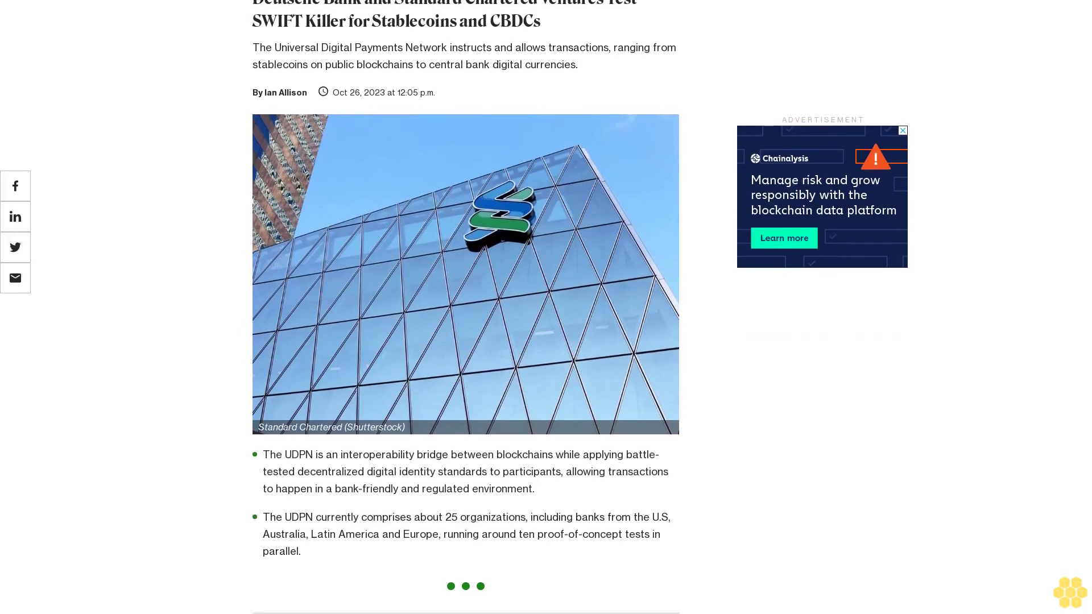
scroll(down, 3)
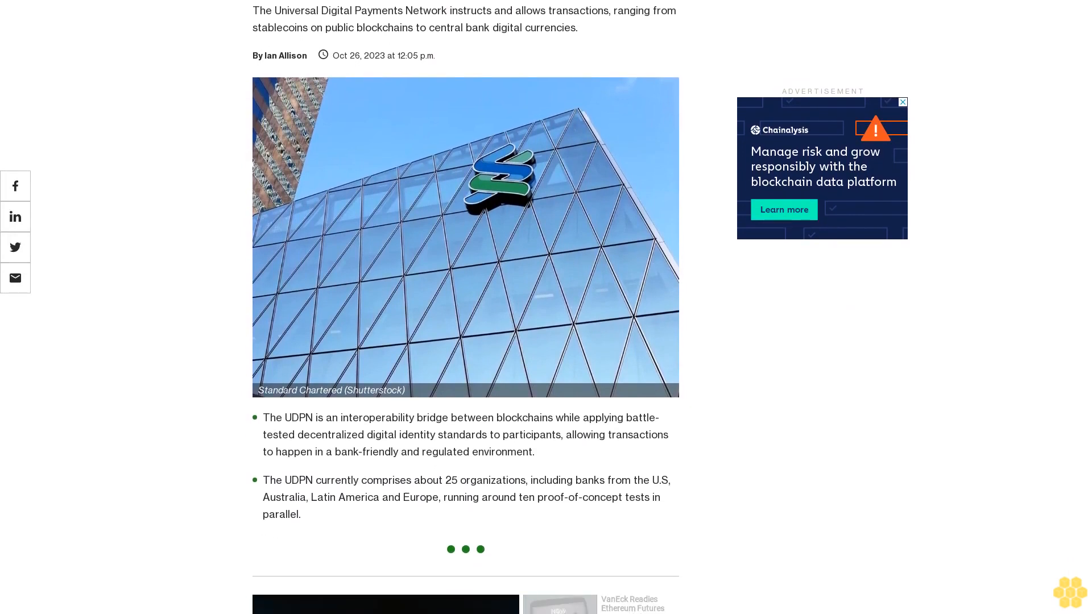
scroll(down, 3)
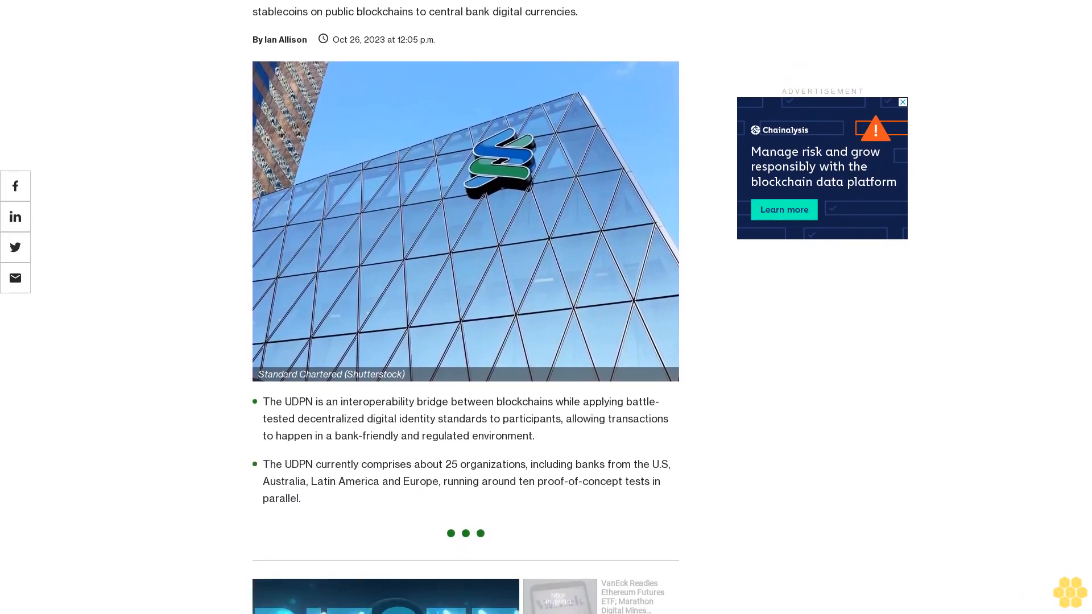
scroll(down, 3)
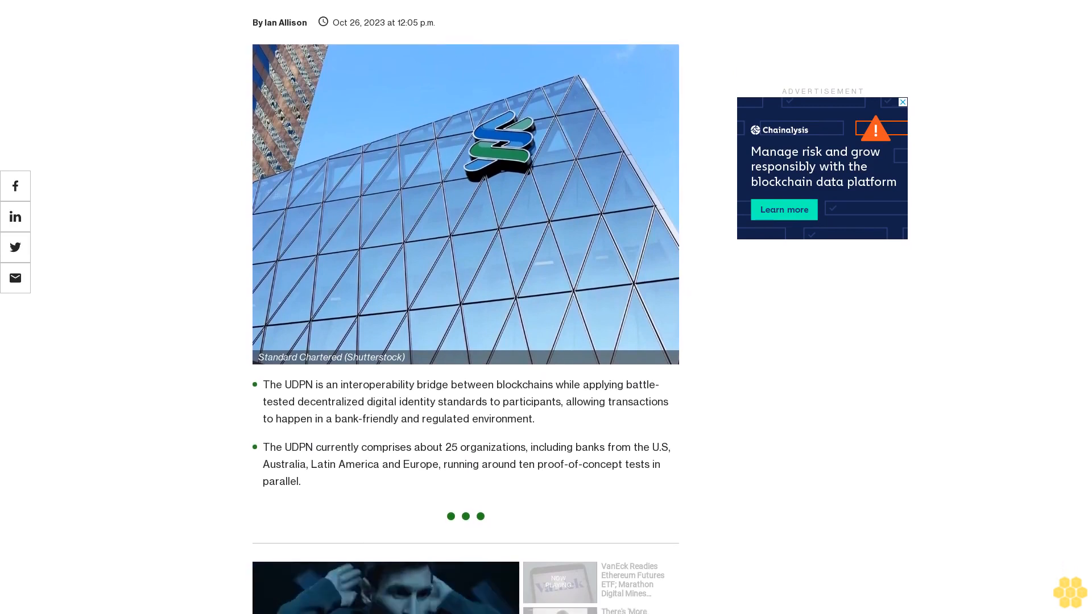
scroll(down, 3)
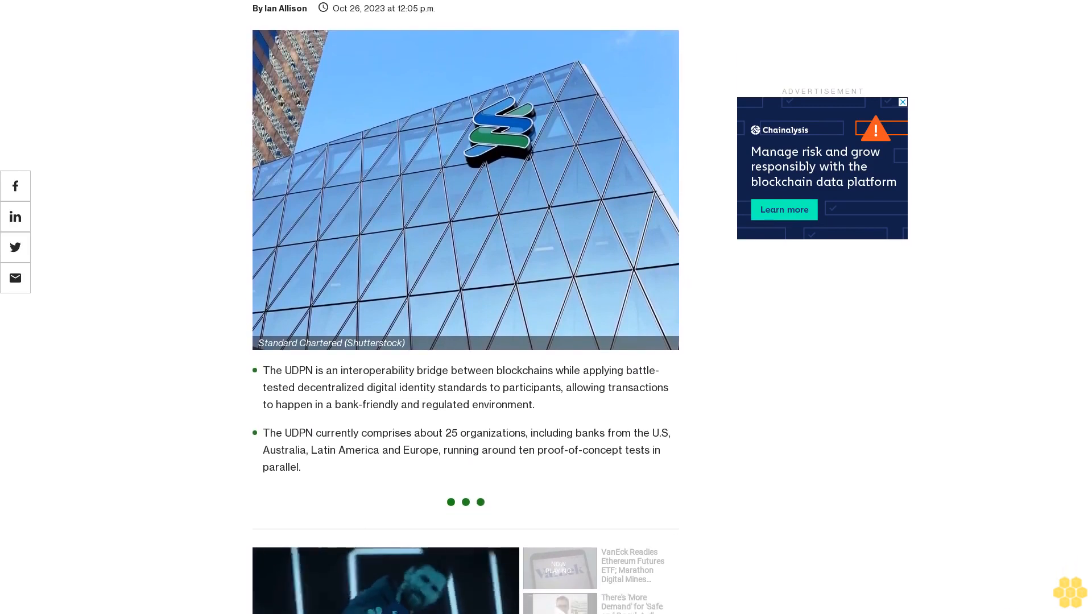
scroll(down, 3)
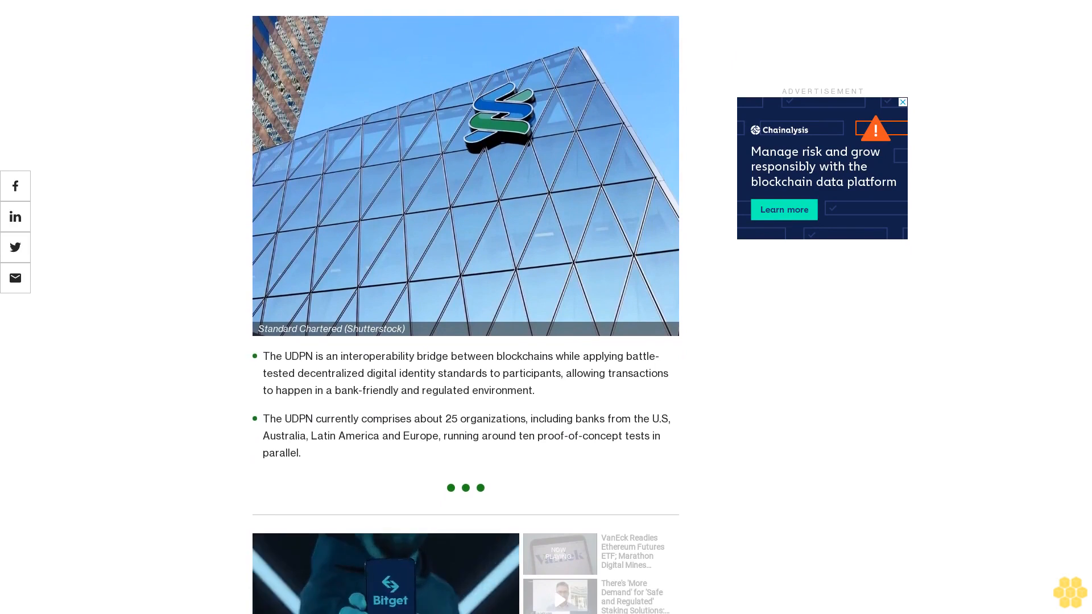
scroll(down, 3)
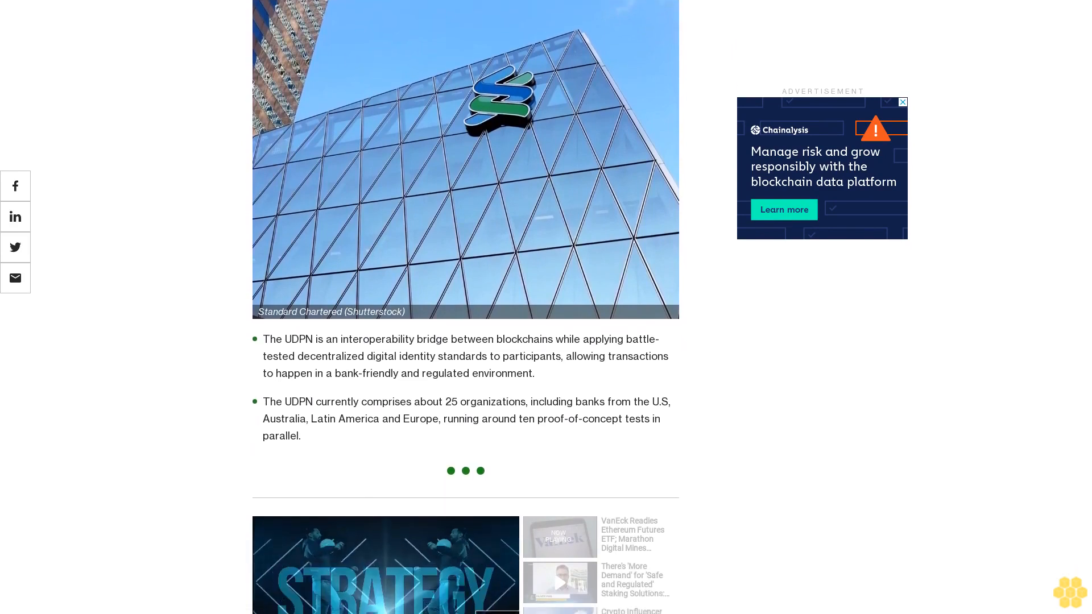
scroll(down, 3)
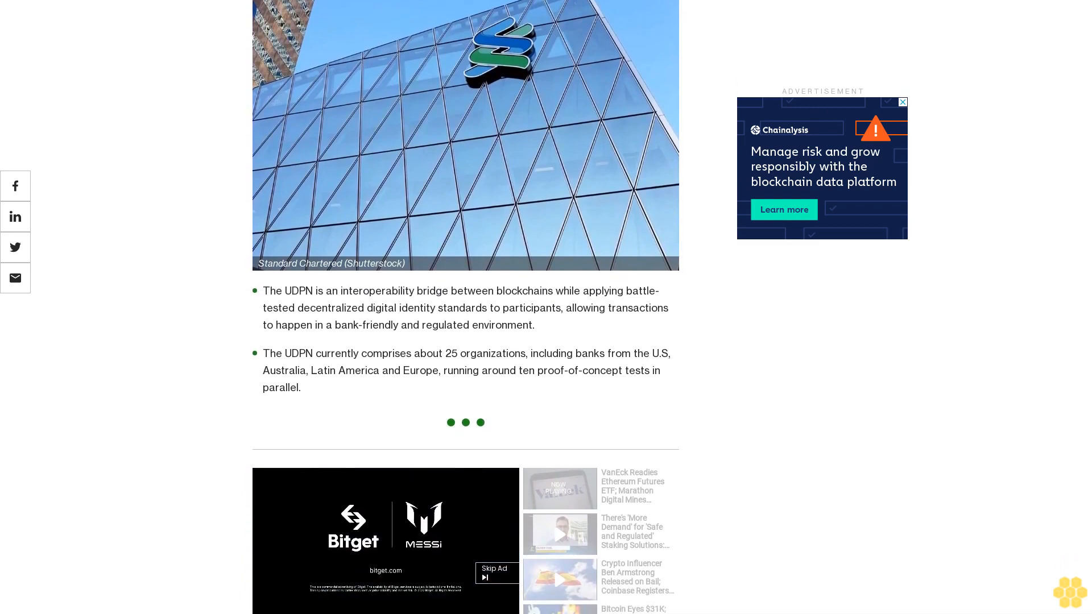
scroll(down, 3)
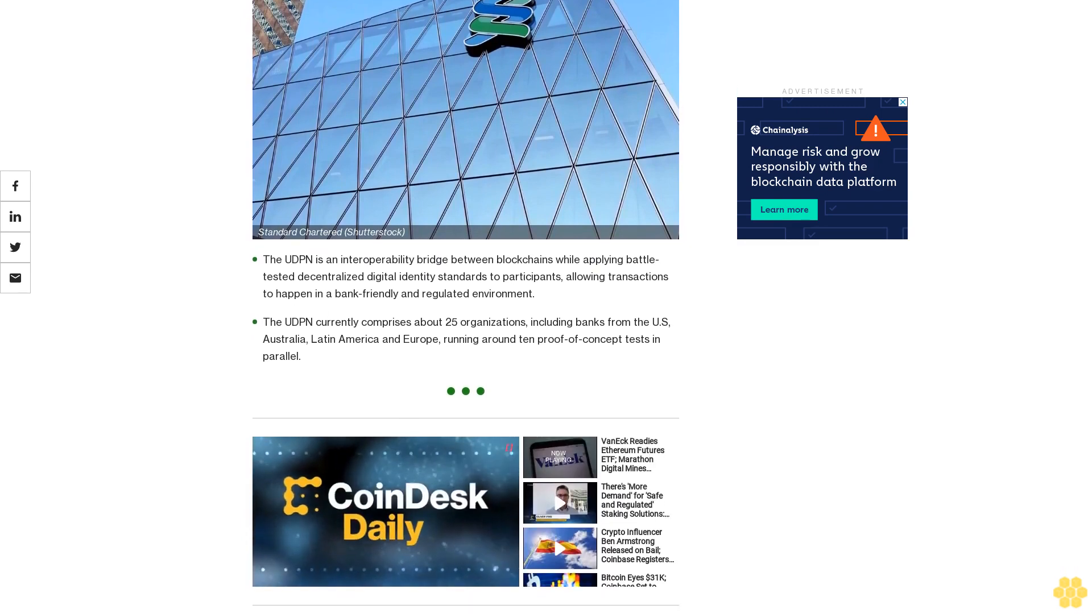
scroll(down, 3)
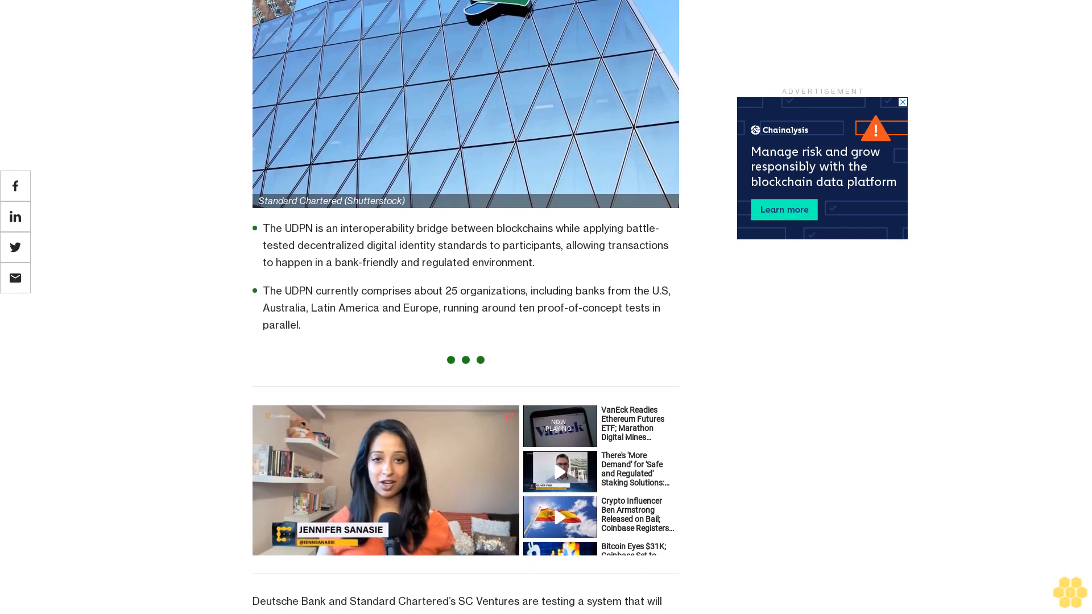
scroll(down, 3)
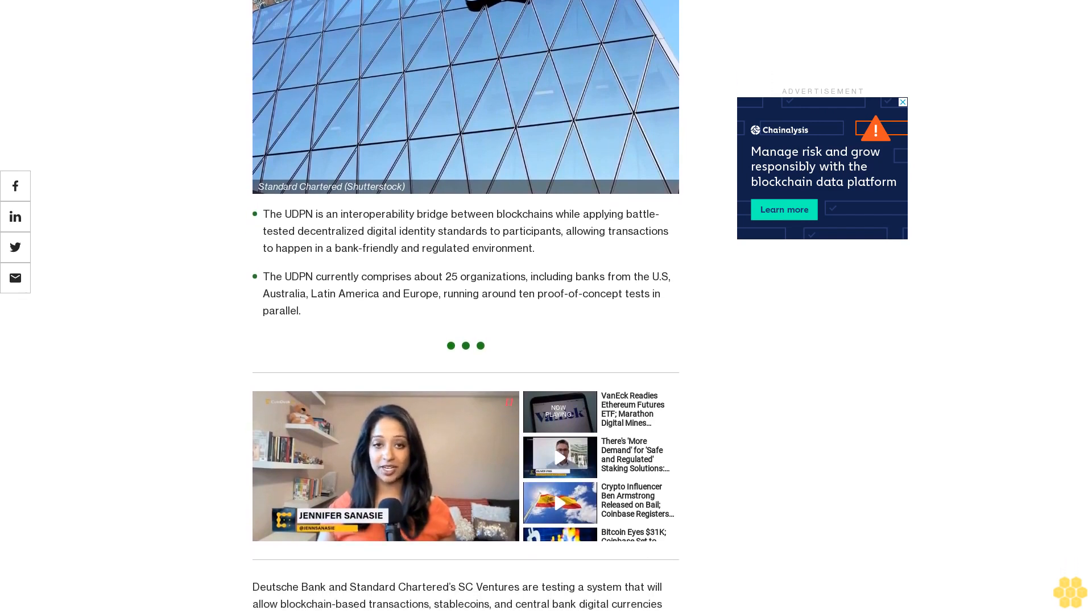
scroll(down, 3)
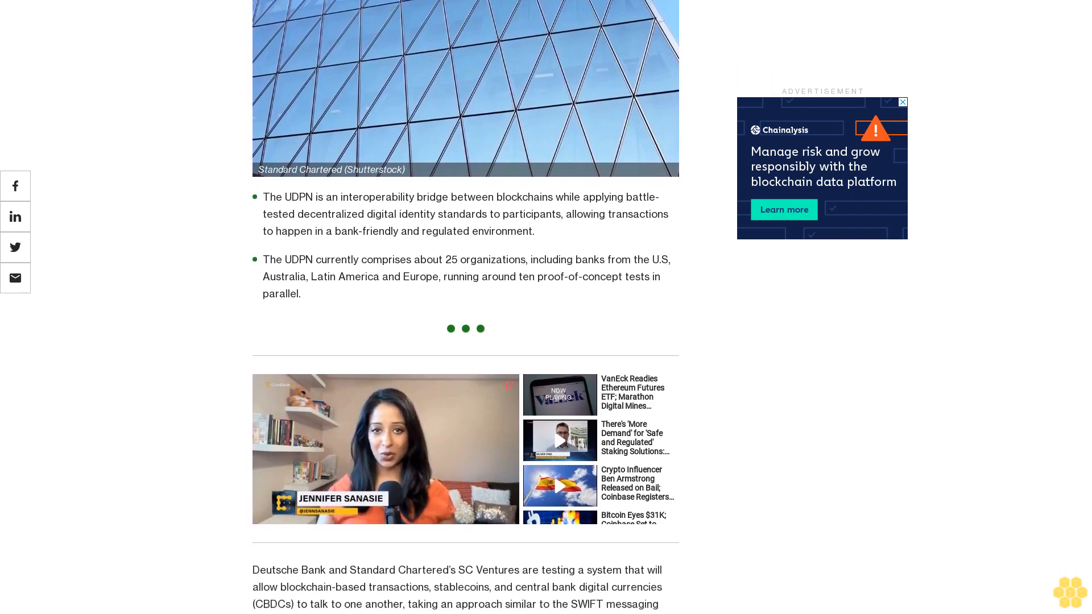
scroll(down, 3)
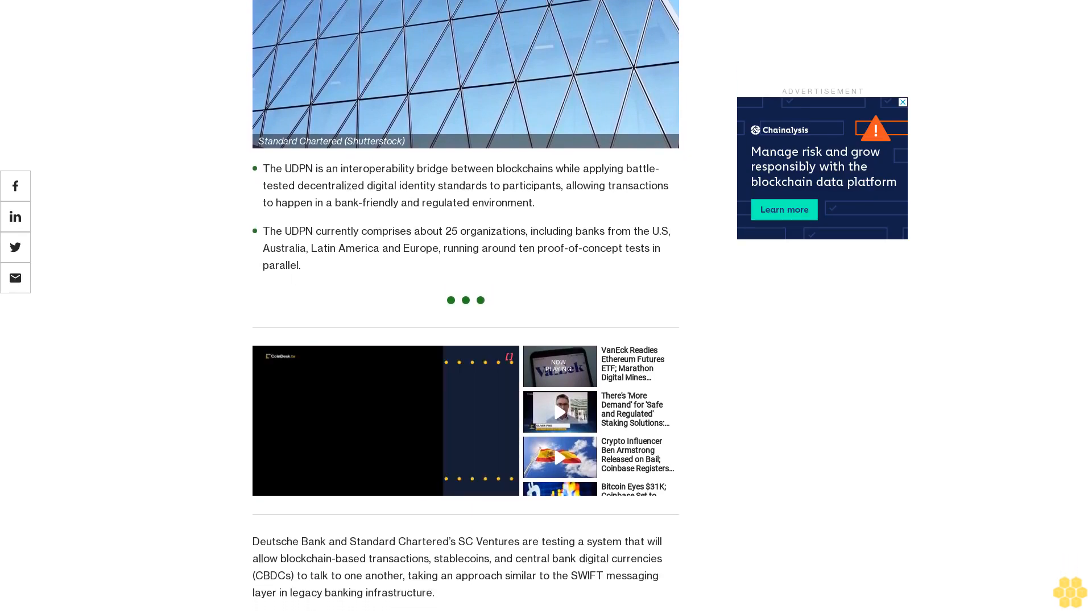
scroll(down, 3)
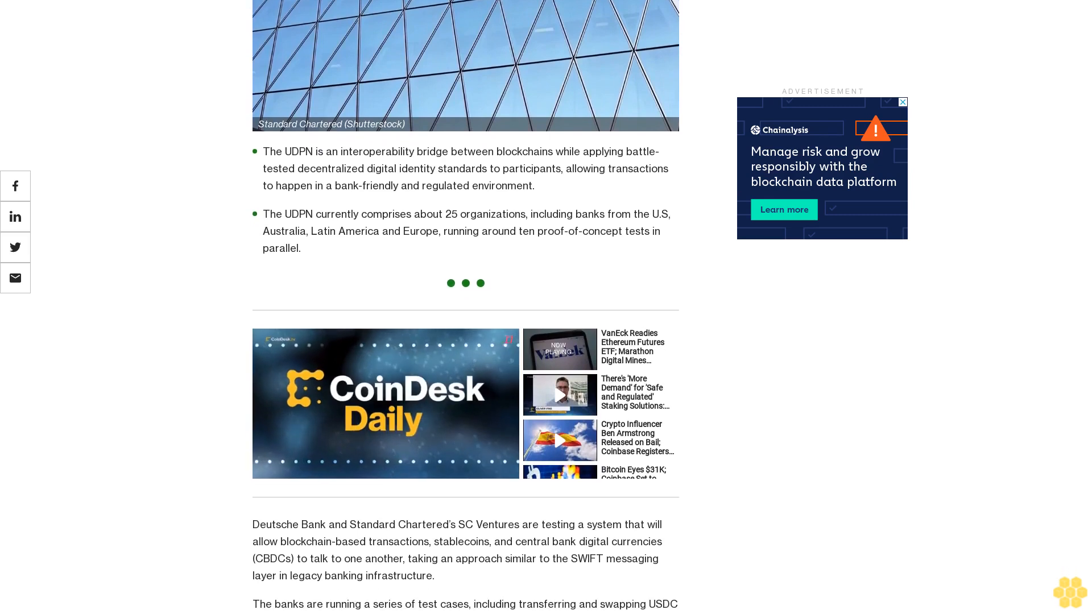
scroll(down, 3)
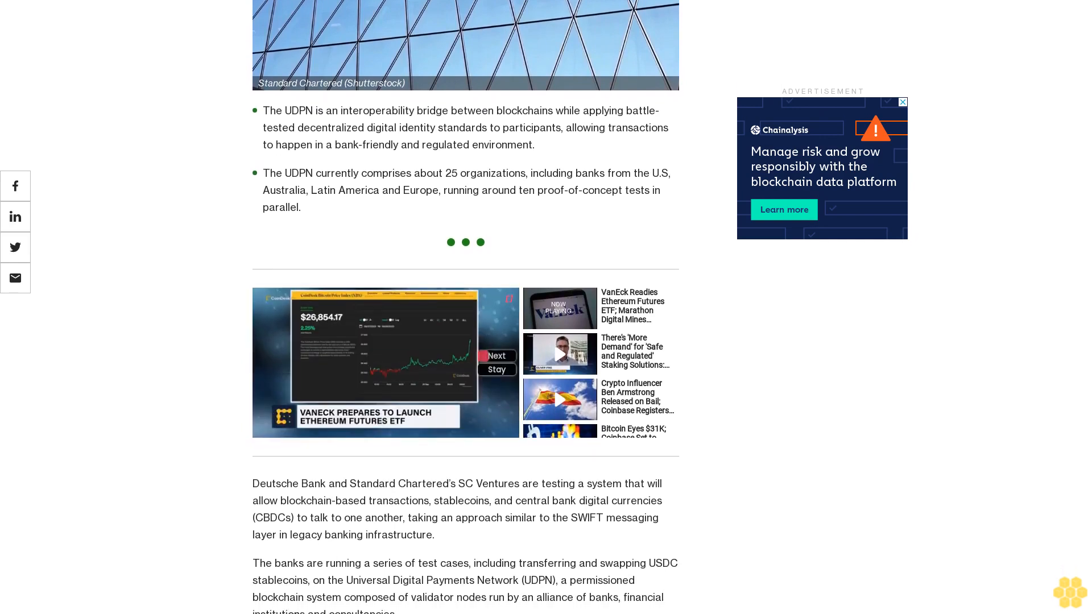
scroll(down, 3)
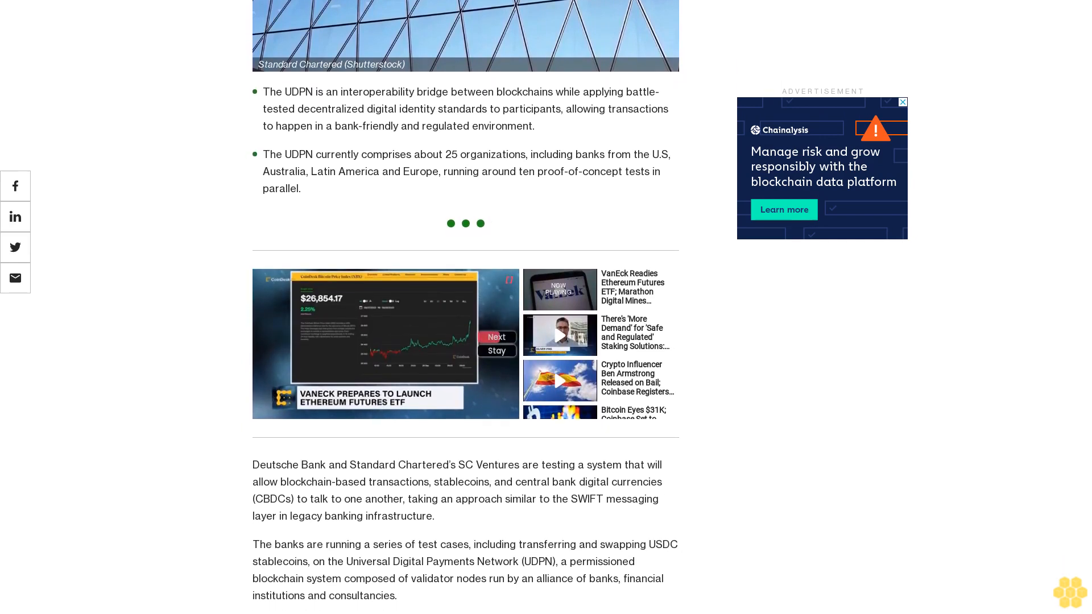
scroll(down, 3)
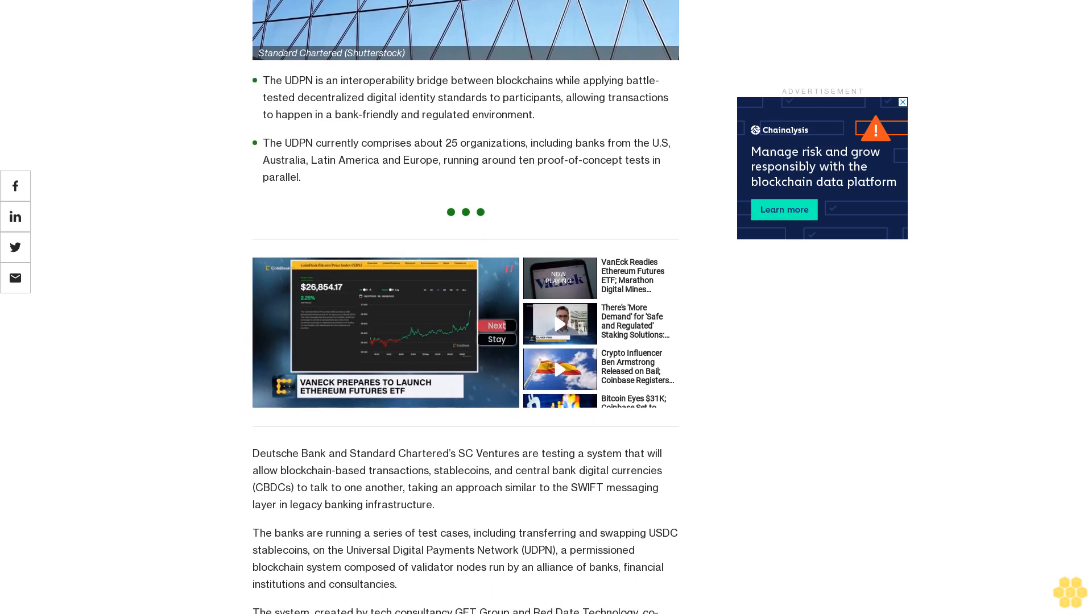
scroll(down, 3)
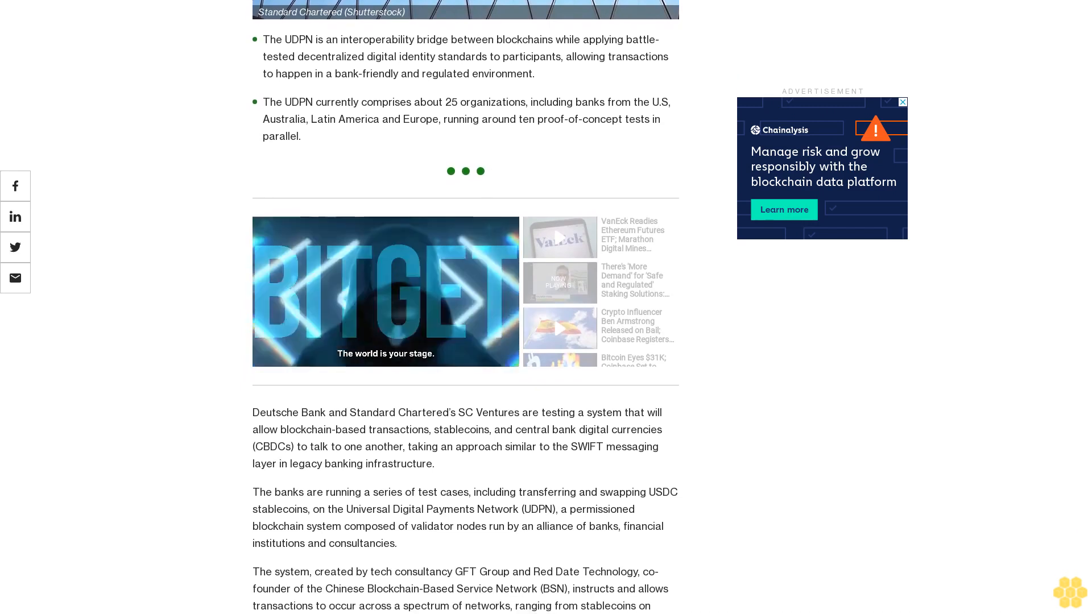
scroll(down, 3)
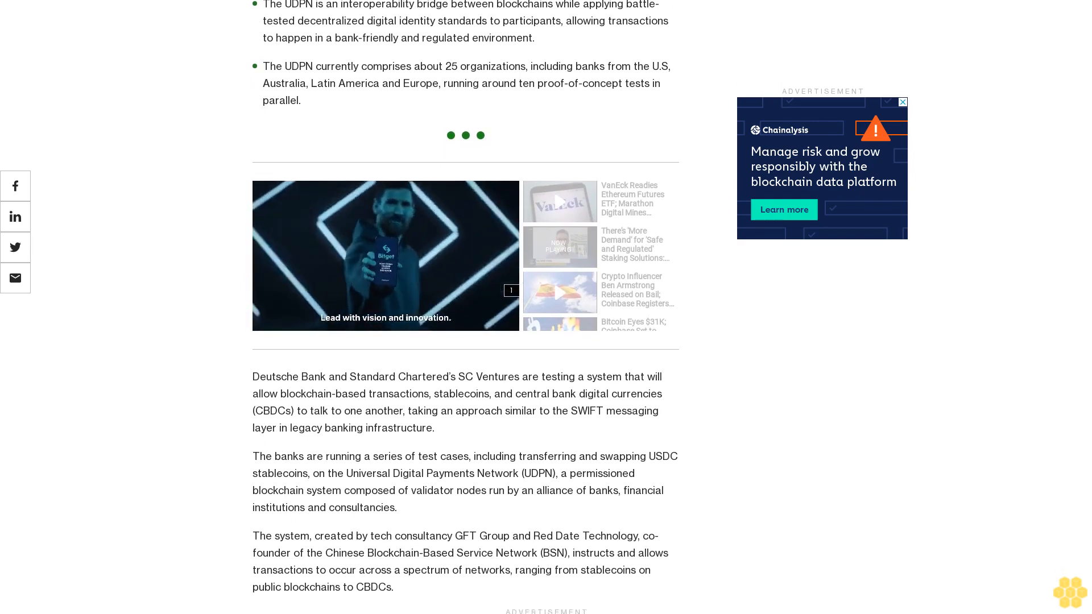
scroll(down, 3)
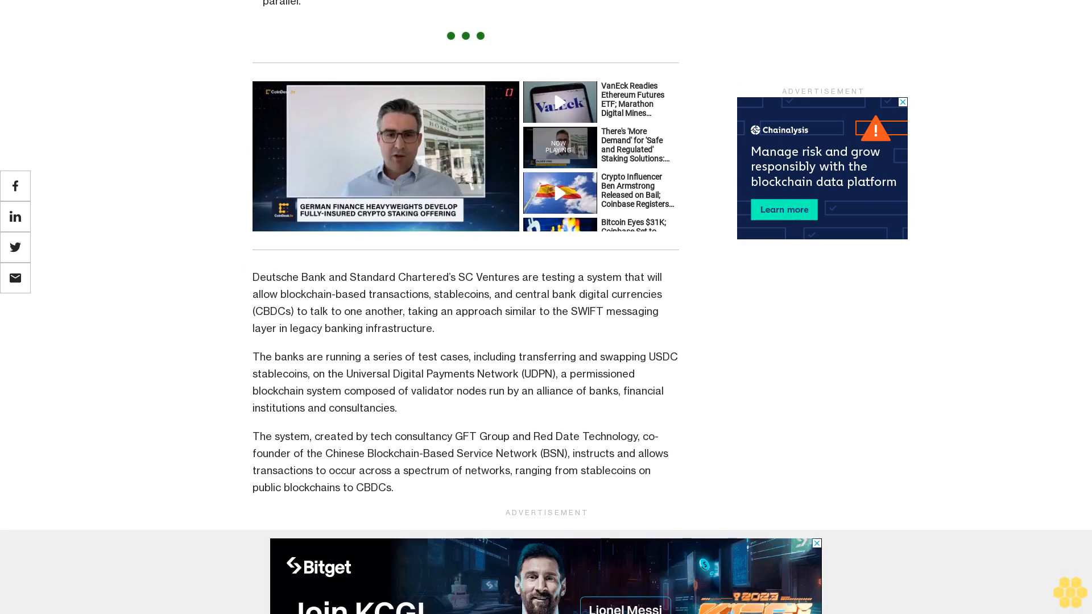
scroll(down, 3)
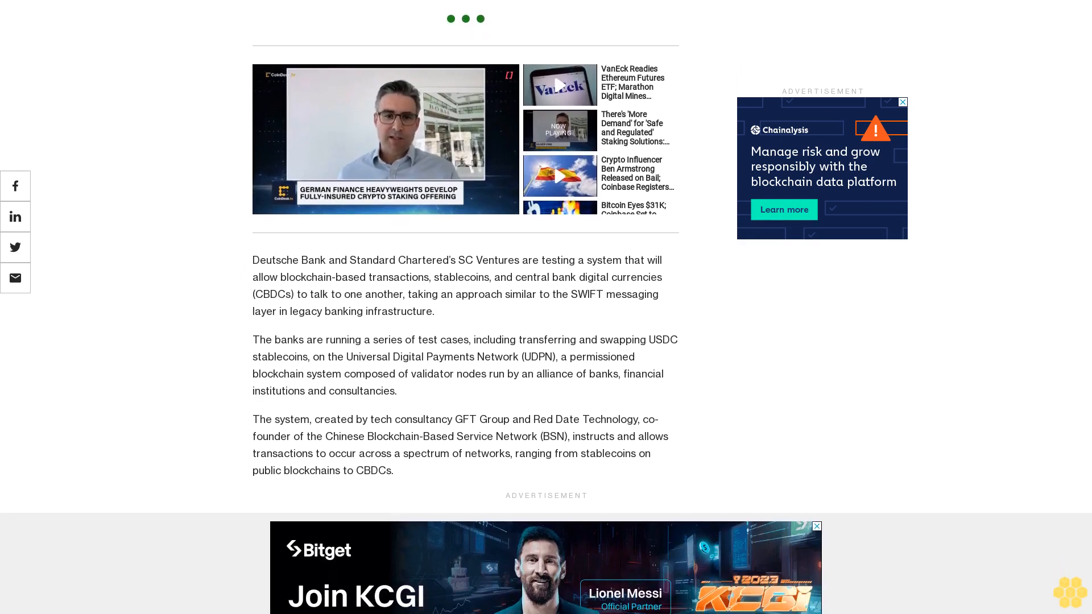
scroll(down, 3)
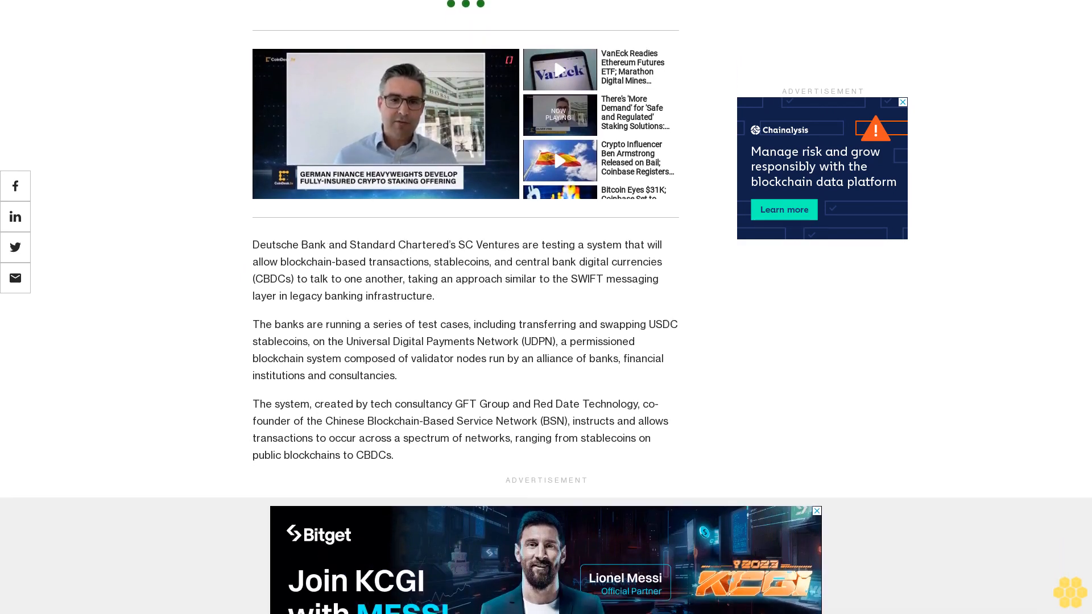
scroll(down, 3)
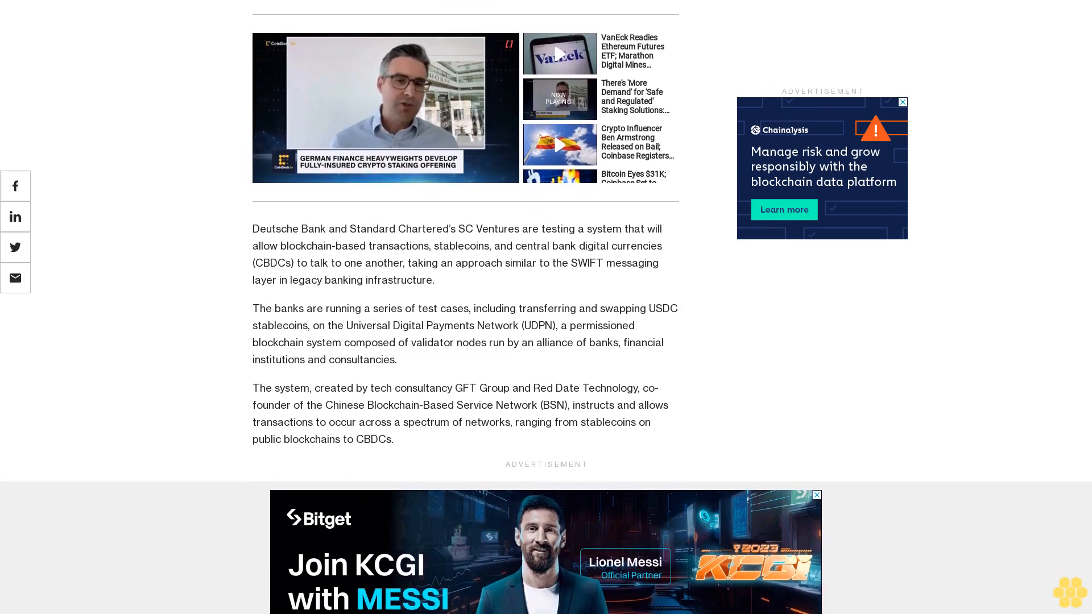
scroll(down, 3)
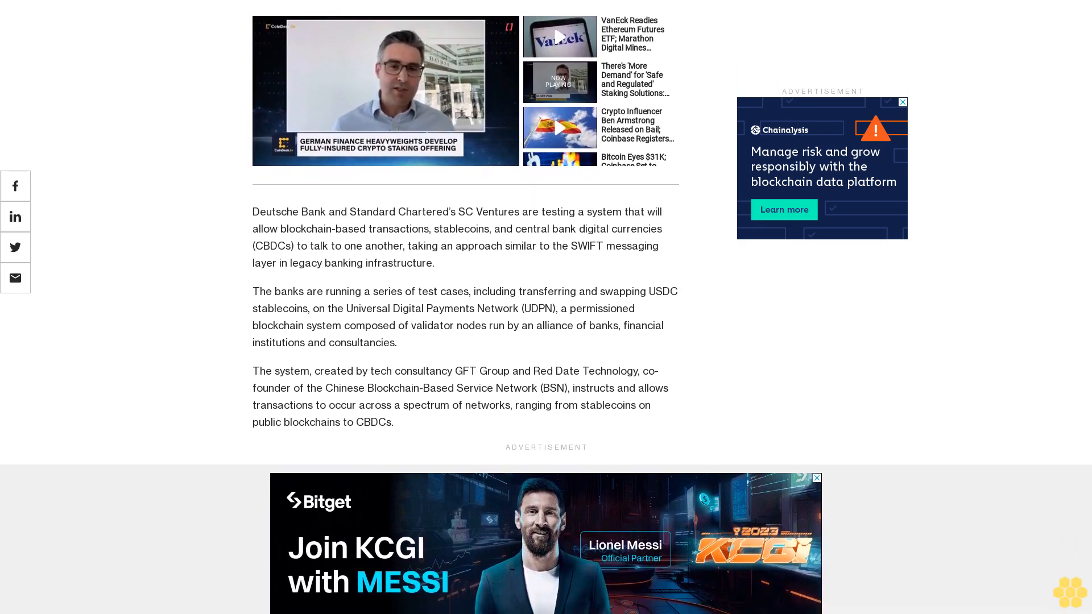
scroll(down, 3)
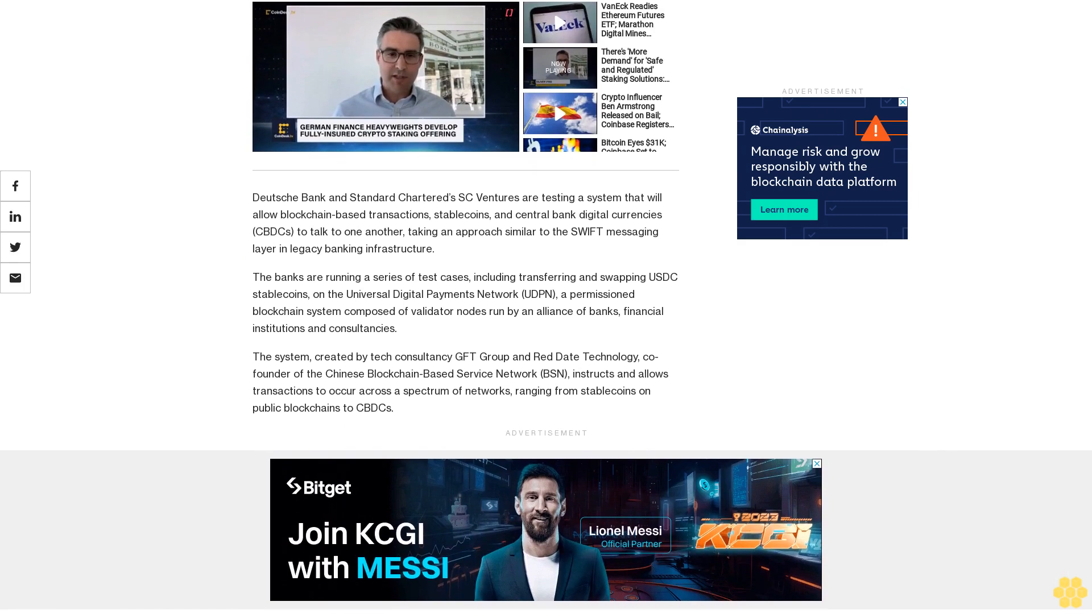
scroll(down, 3)
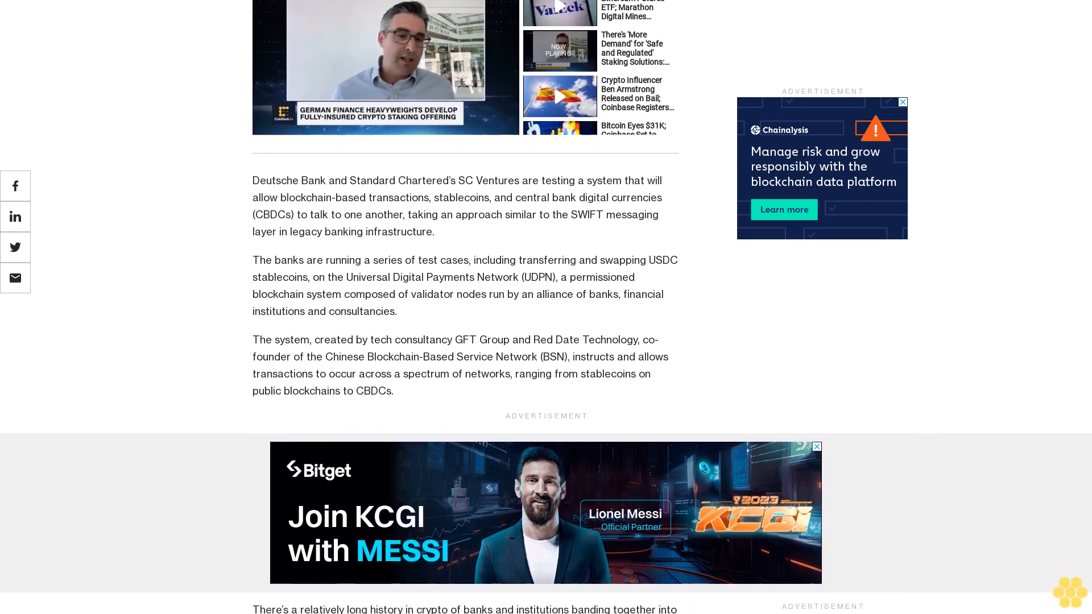
scroll(down, 3)
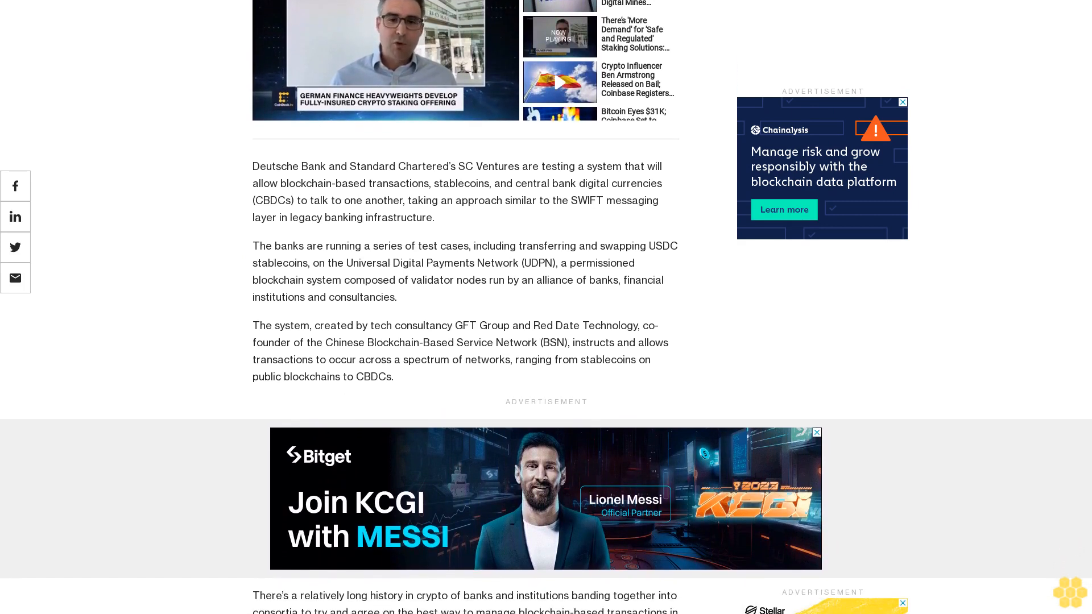
scroll(down, 3)
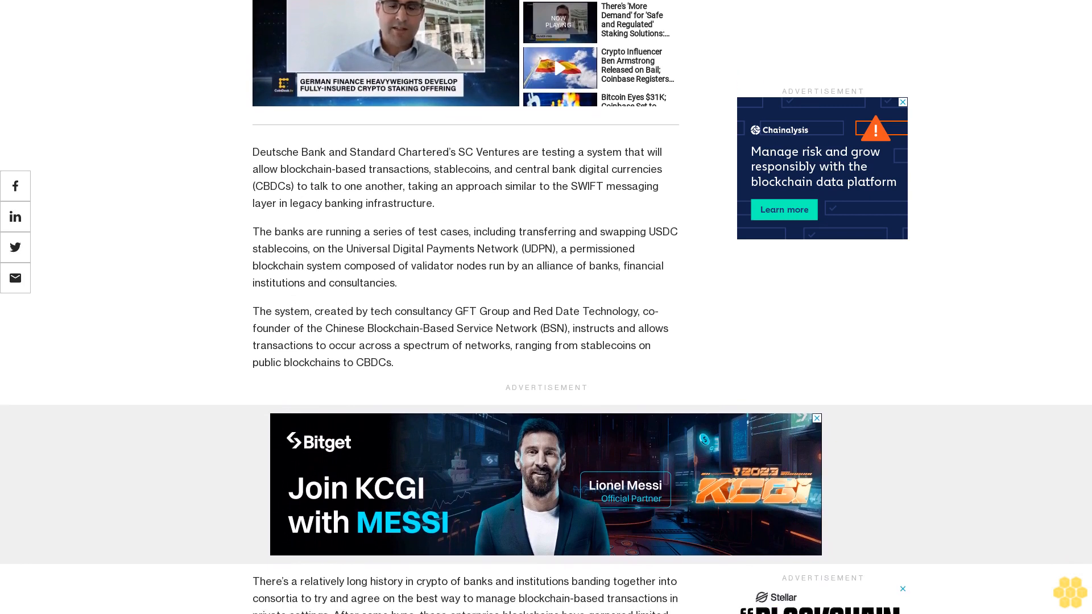
scroll(down, 3)
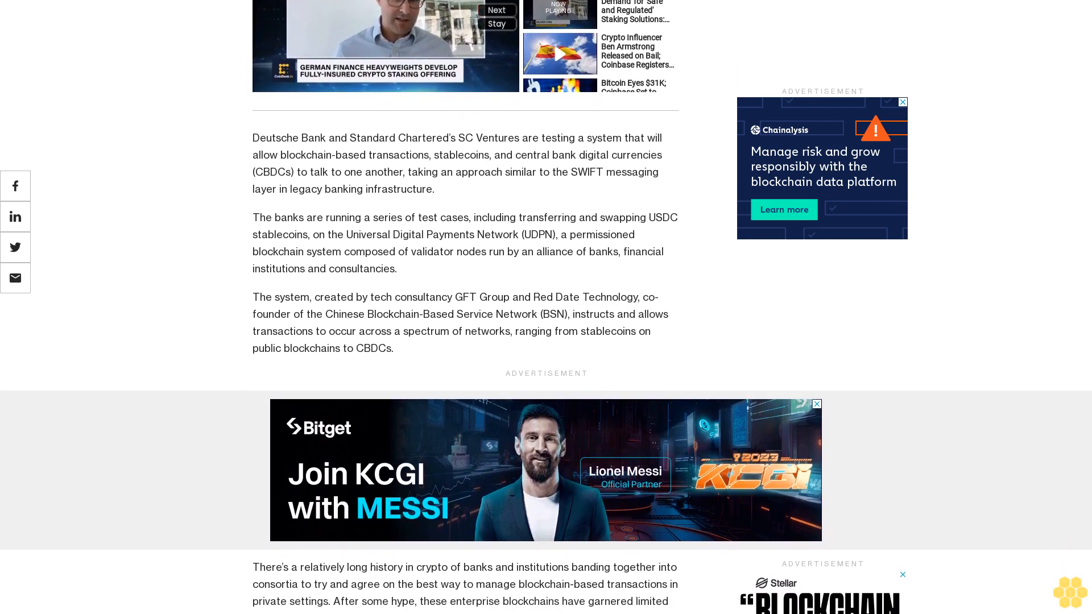
scroll(down, 3)
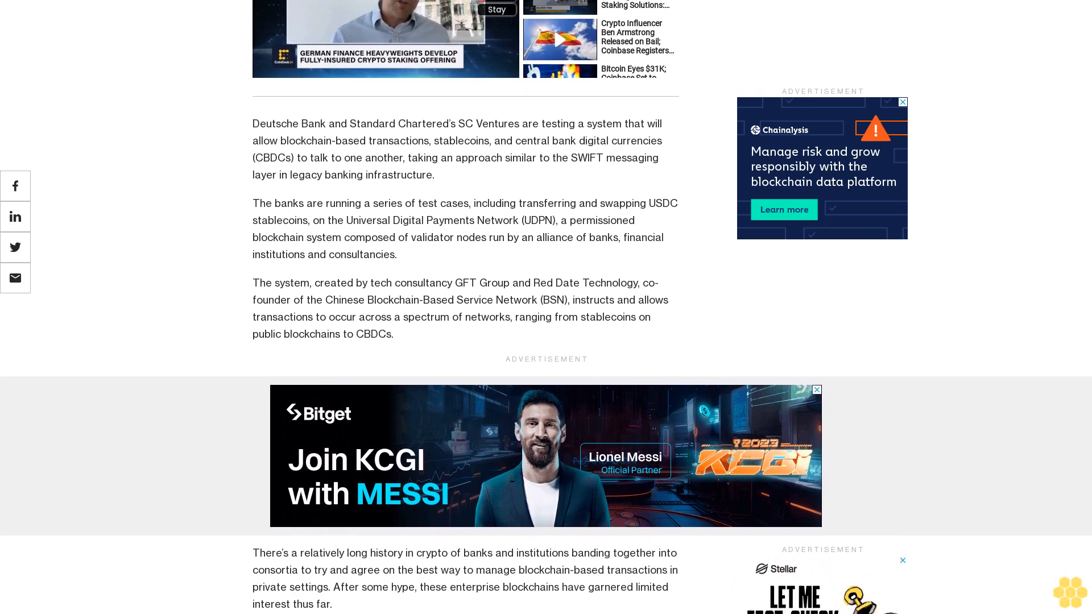
scroll(down, 3)
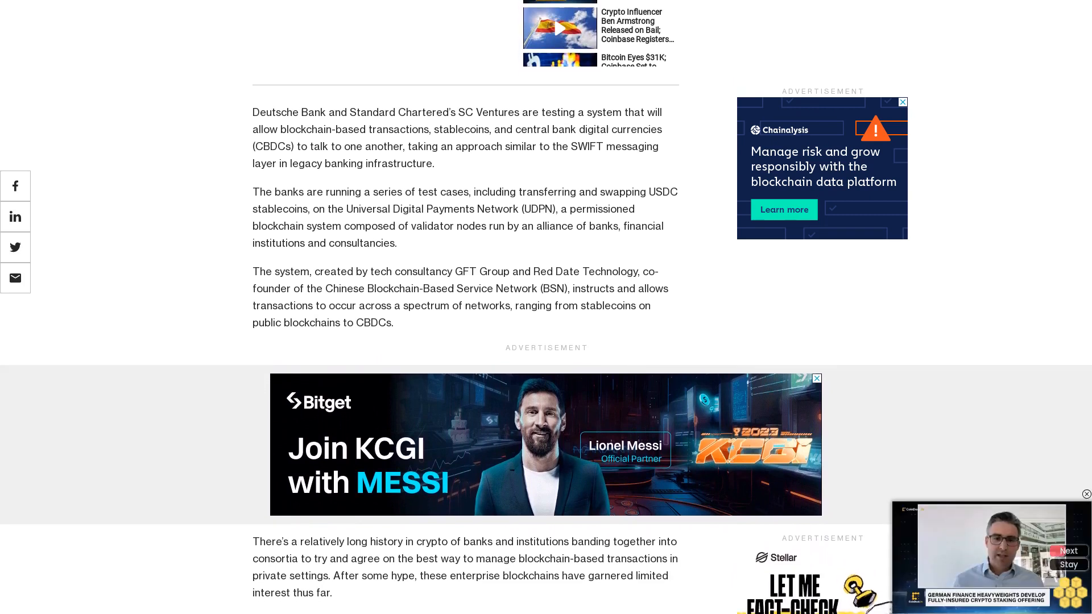
scroll(down, 3)
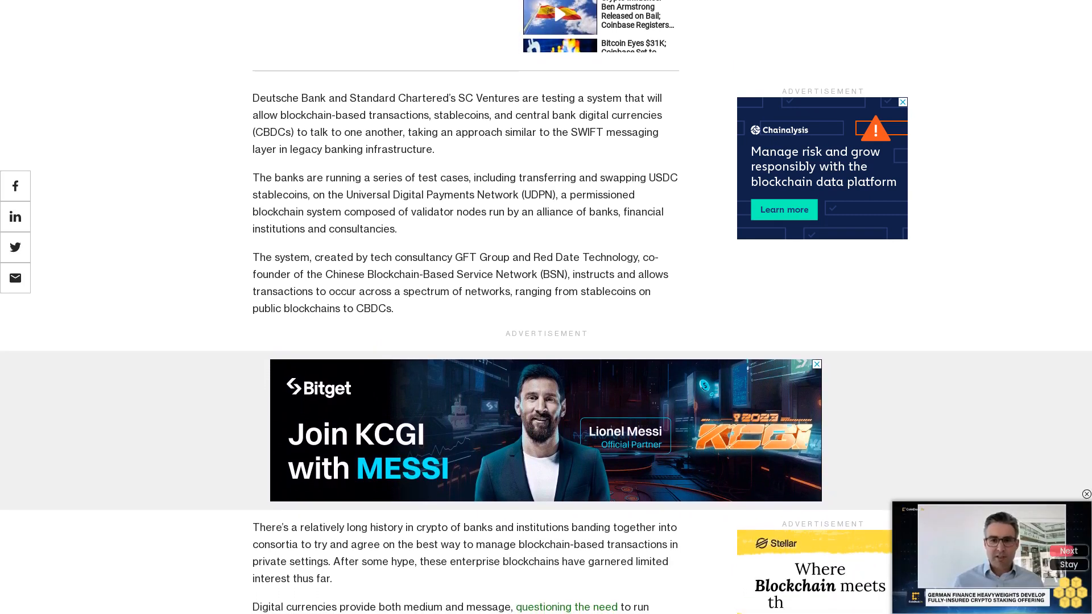
scroll(down, 3)
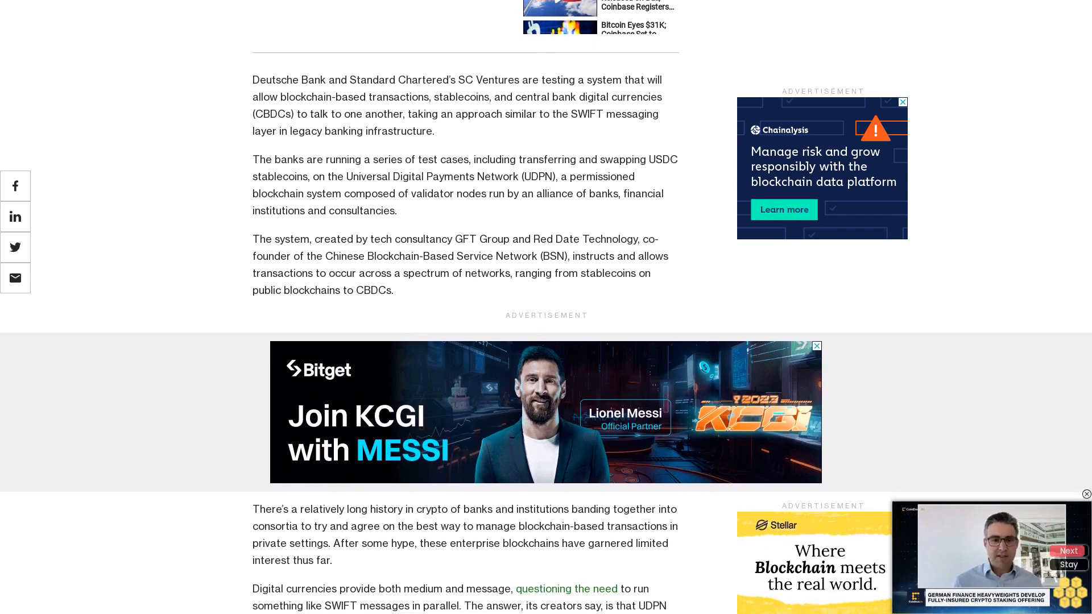
scroll(down, 3)
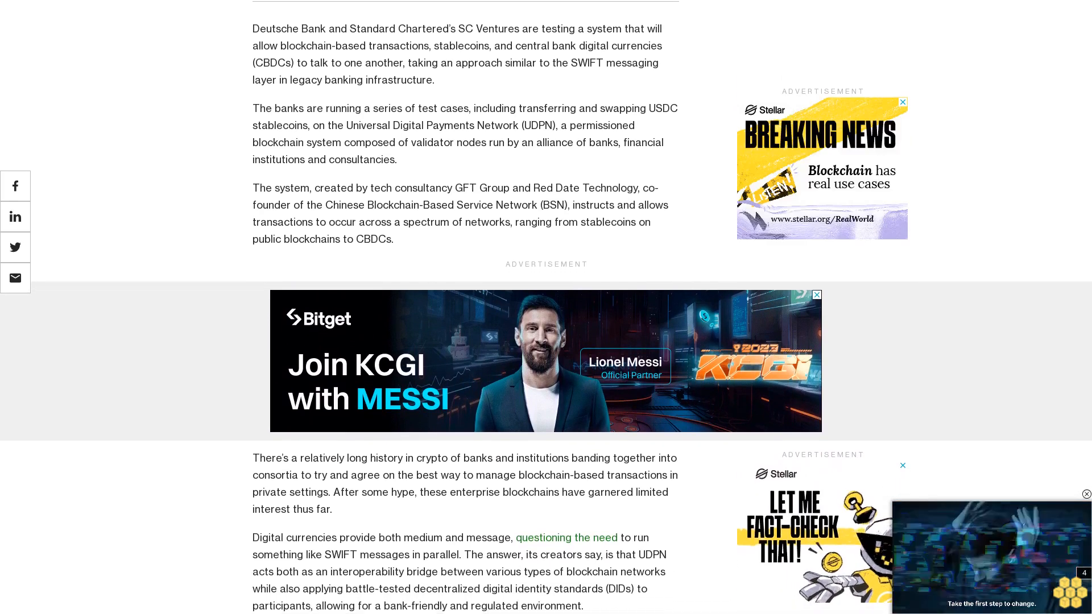
scroll(down, 3)
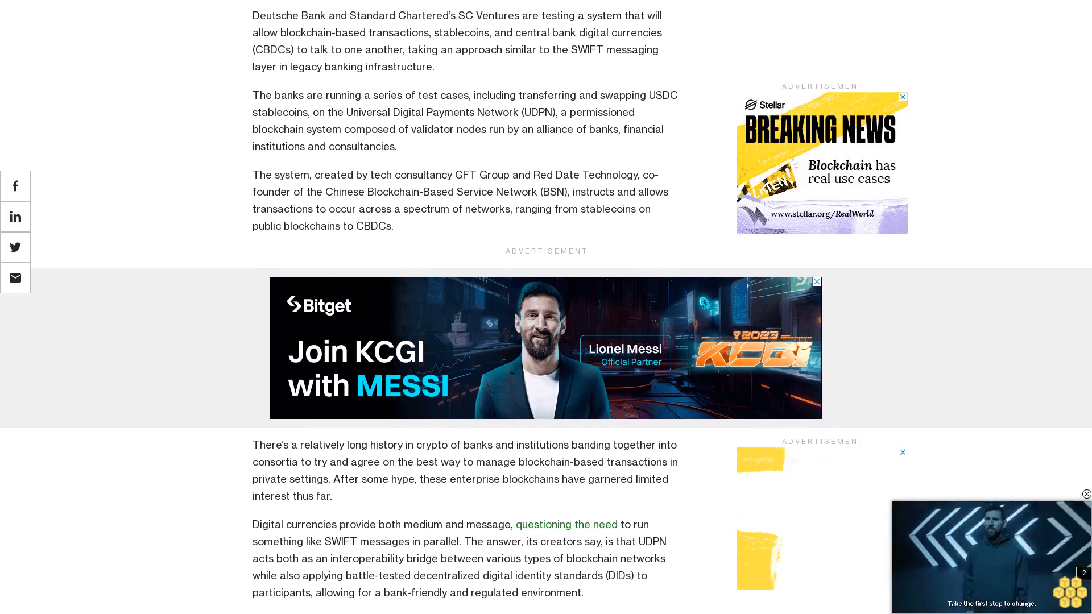
scroll(down, 3)
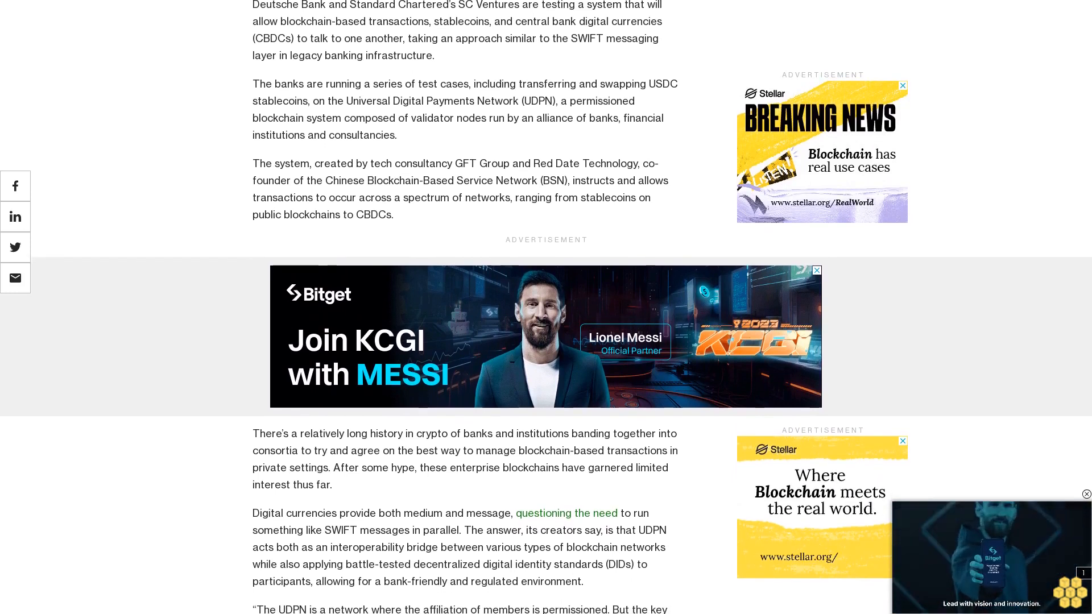
scroll(down, 3)
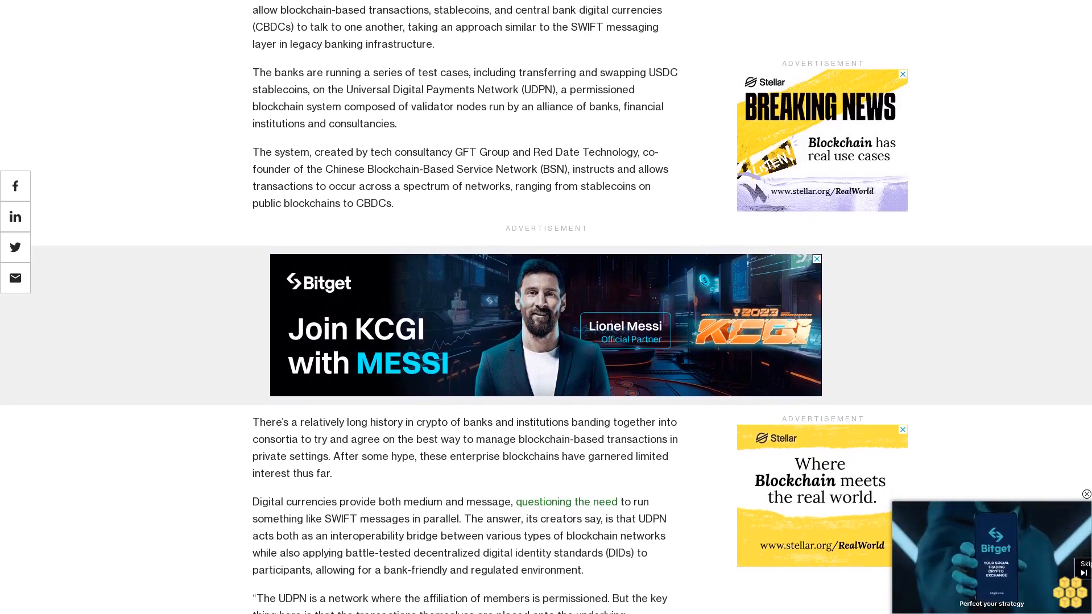
scroll(down, 3)
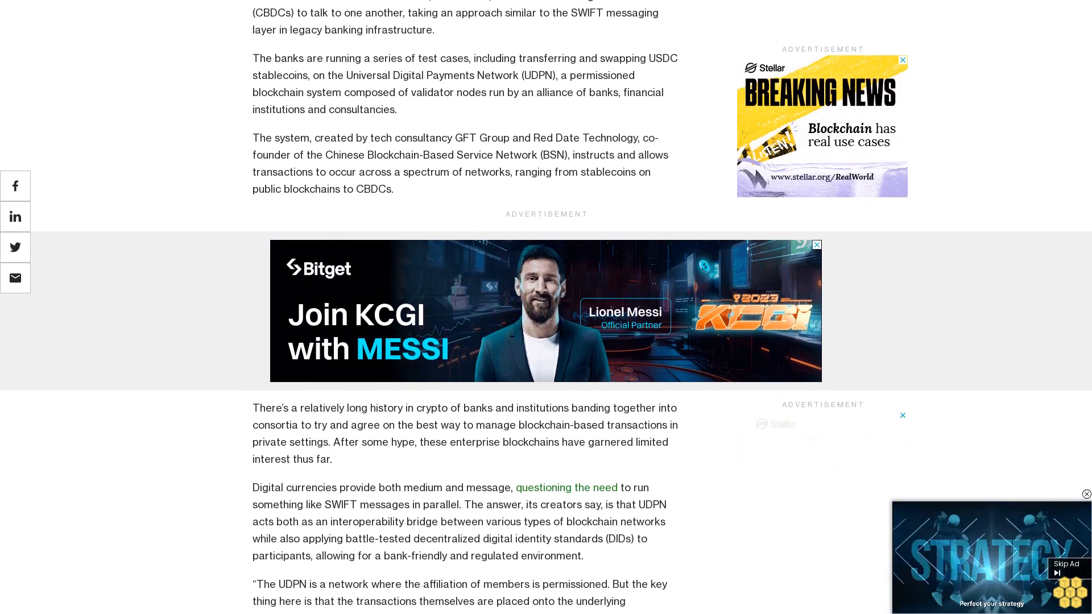
scroll(down, 3)
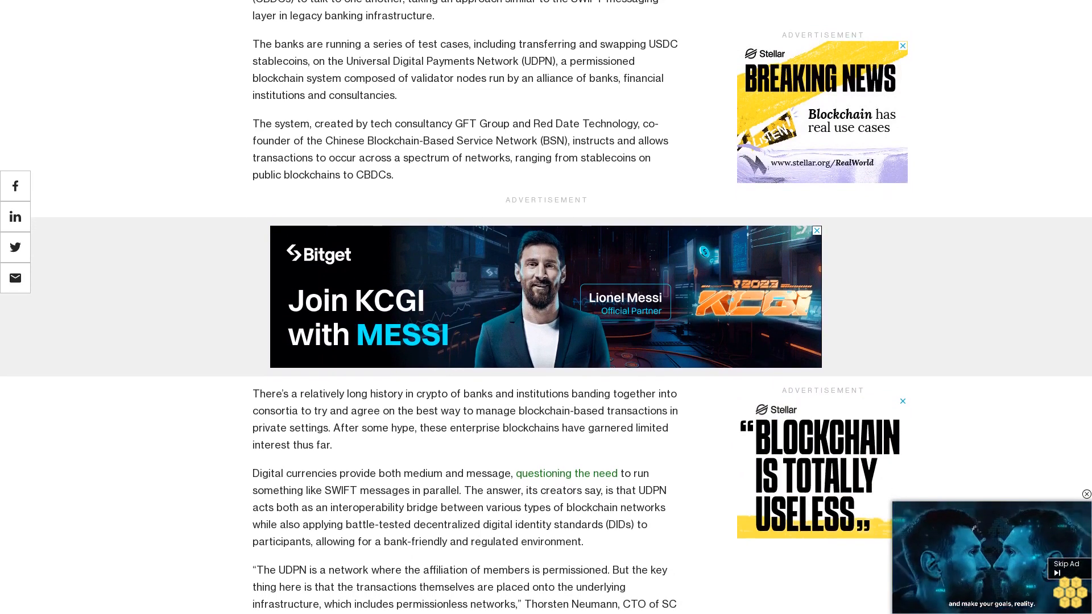
scroll(down, 3)
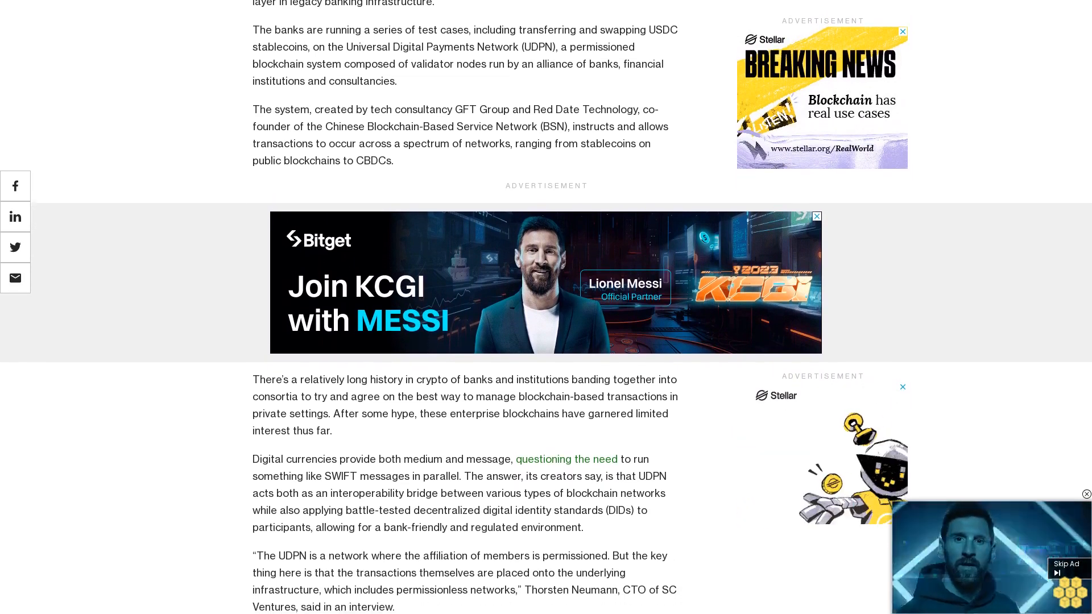
scroll(down, 3)
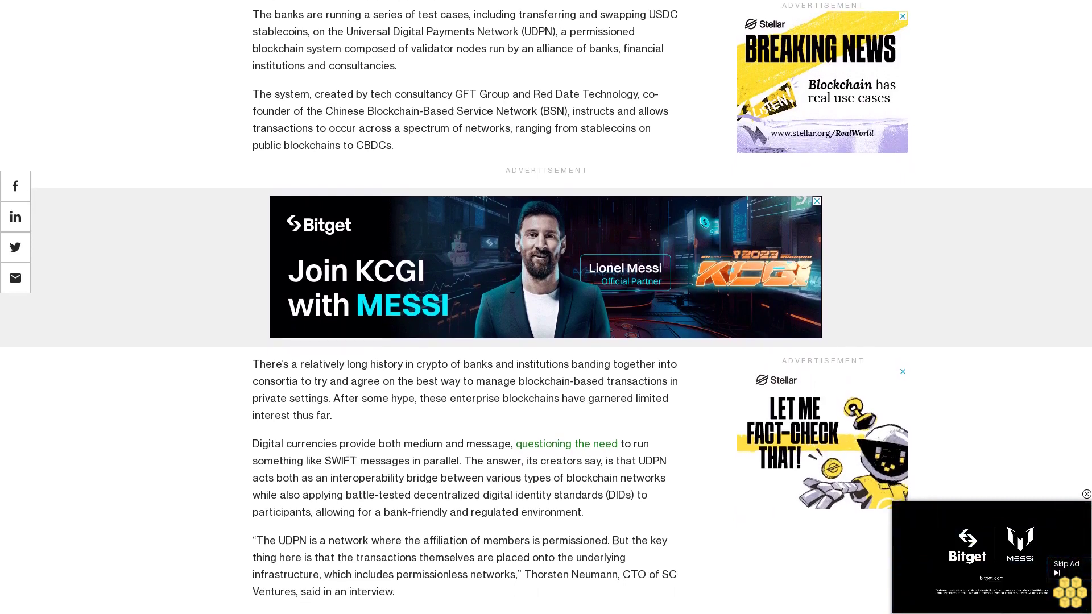
scroll(down, 3)
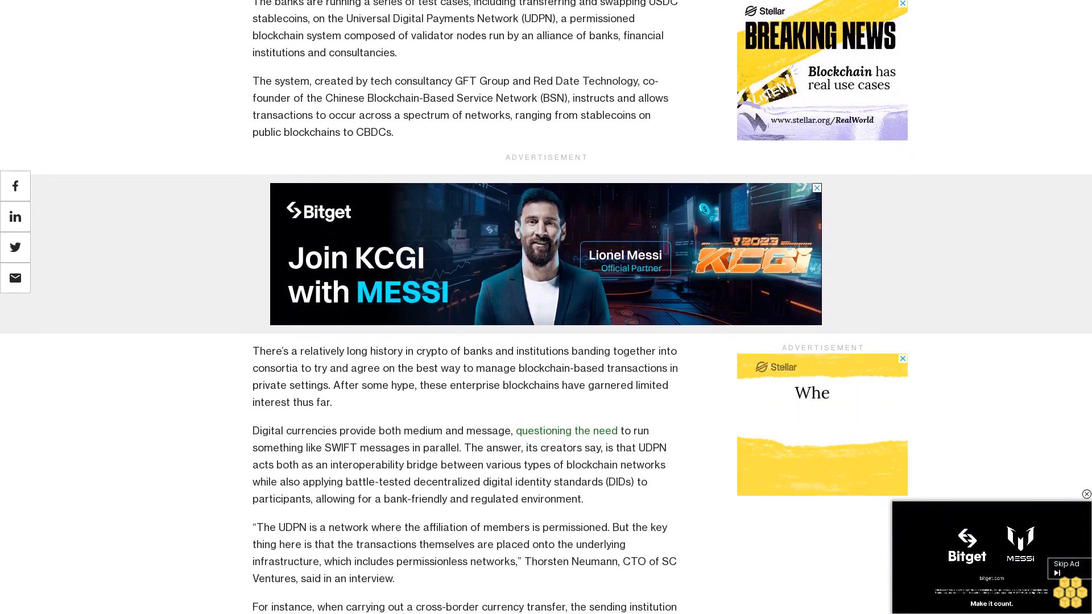
scroll(down, 3)
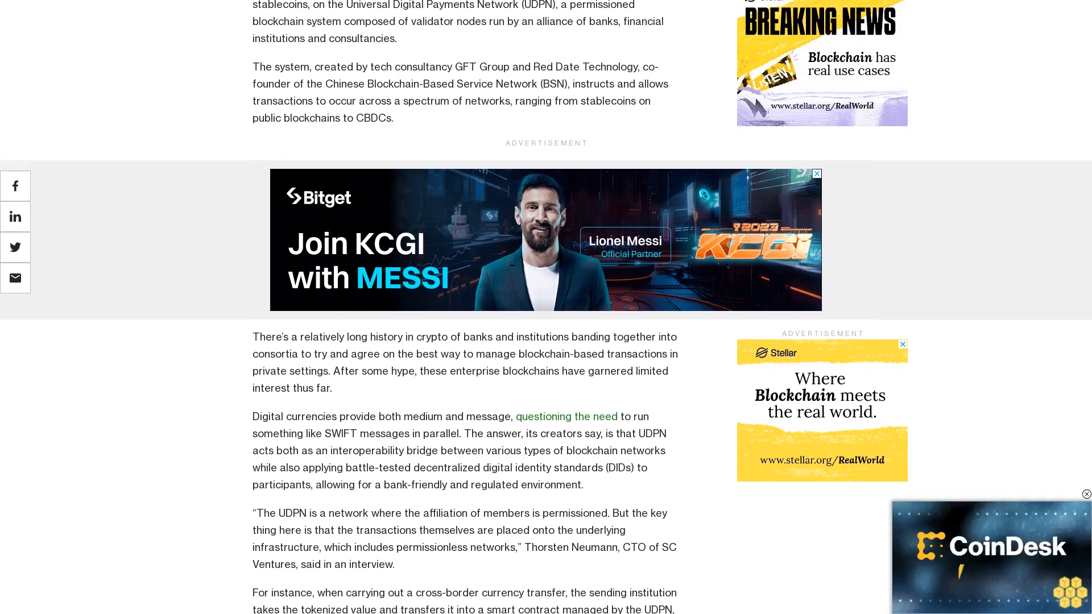
scroll(down, 3)
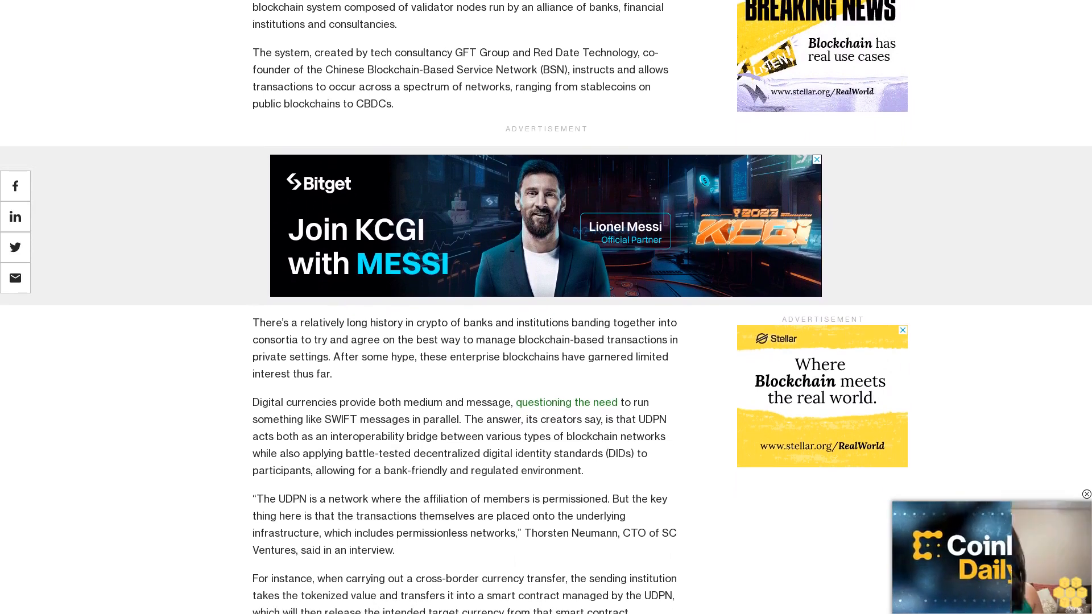
scroll(down, 3)
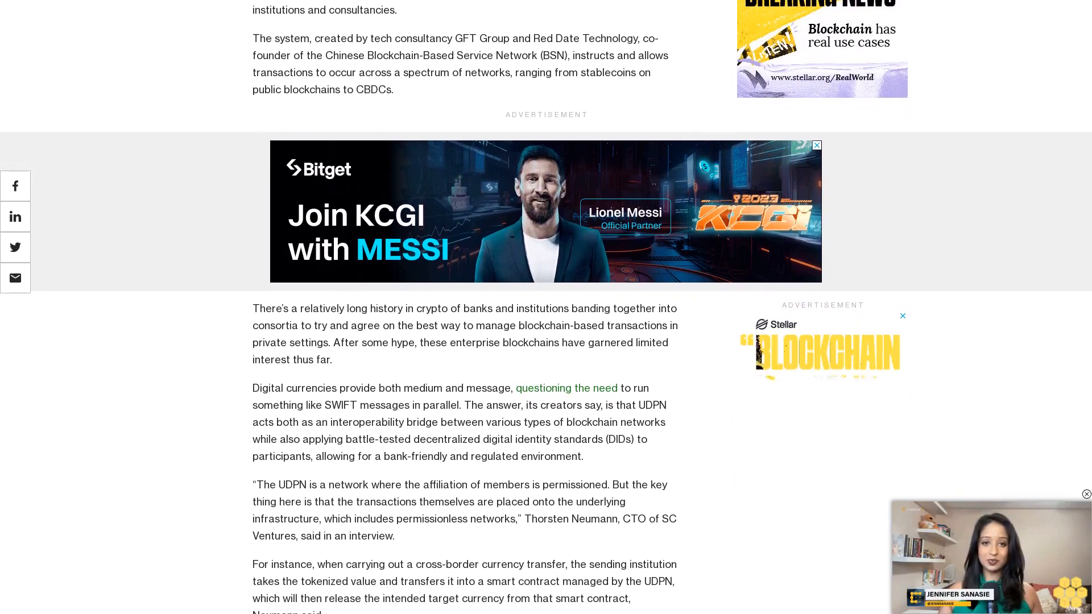
scroll(down, 3)
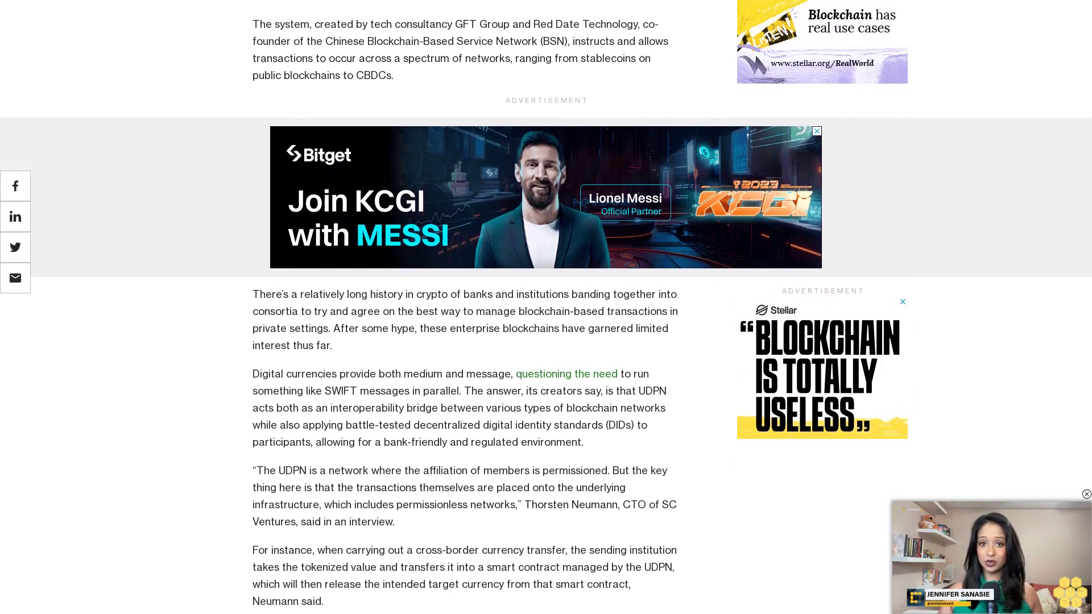
scroll(down, 3)
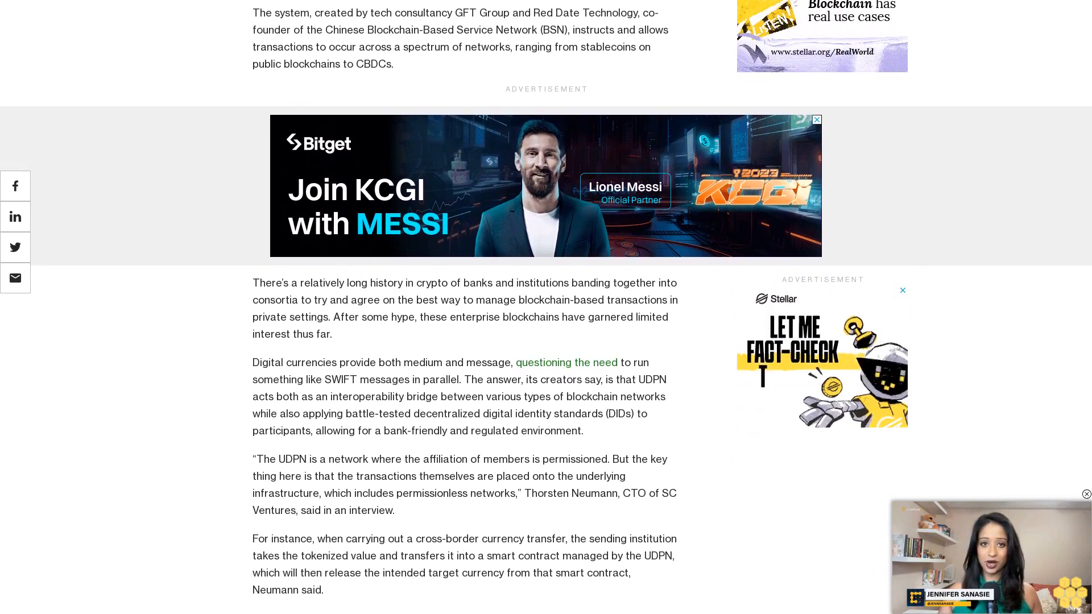
scroll(down, 3)
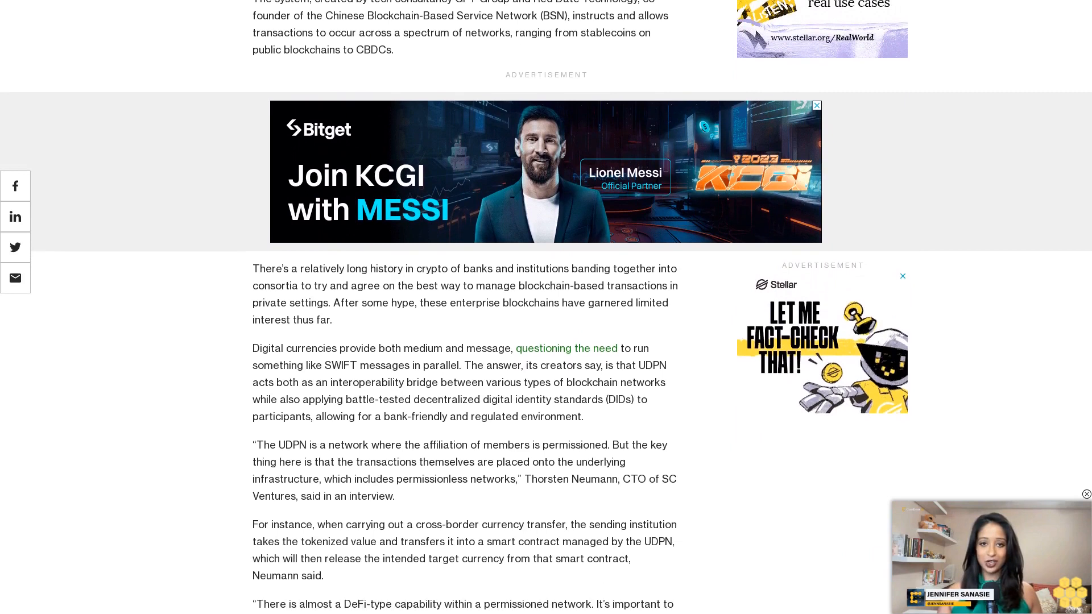
scroll(down, 3)
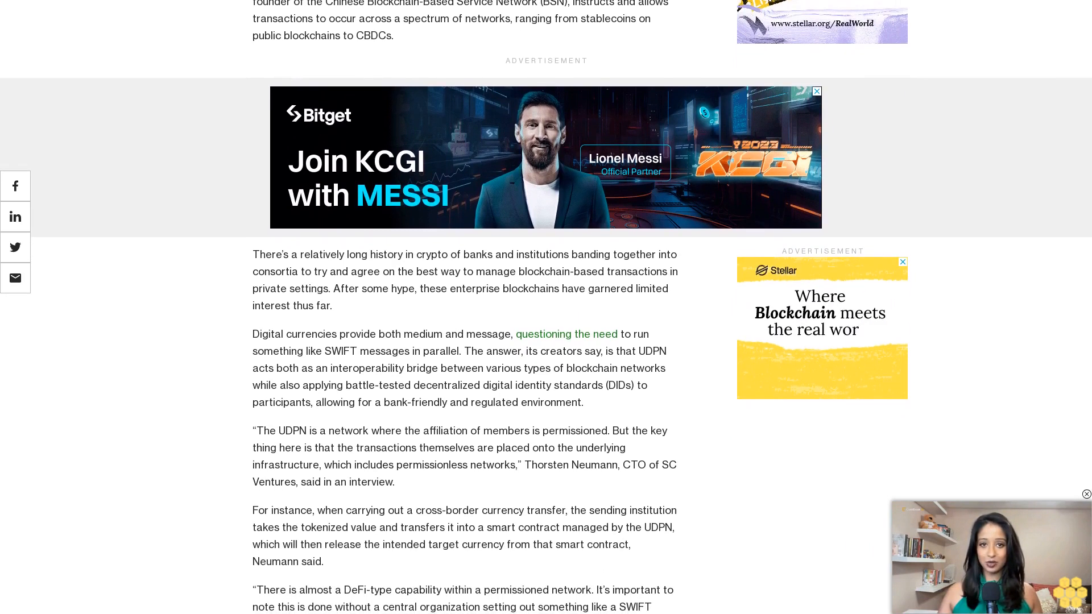
scroll(down, 3)
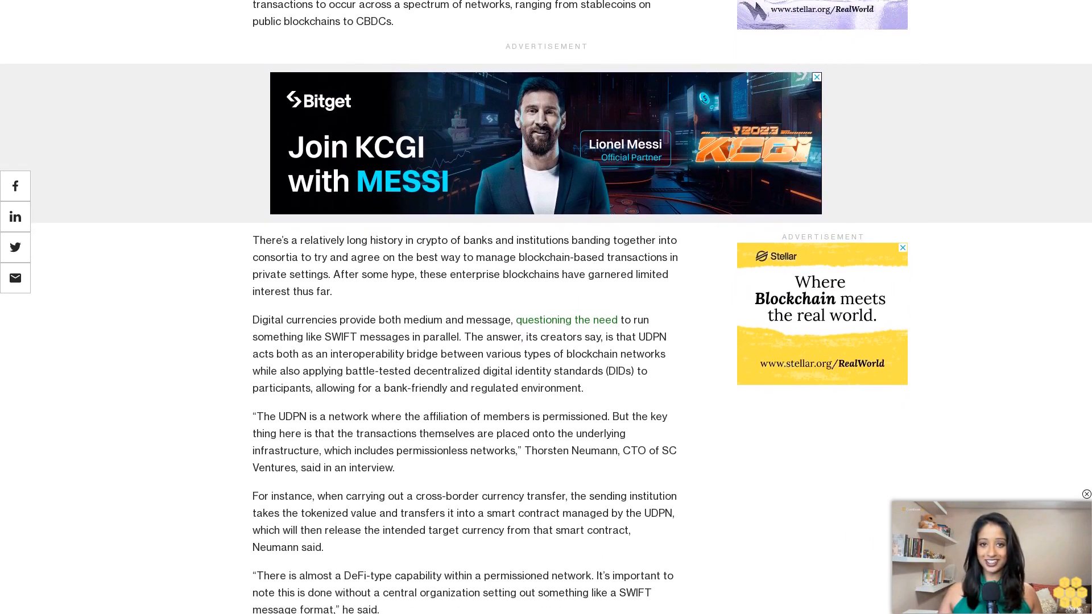
scroll(down, 3)
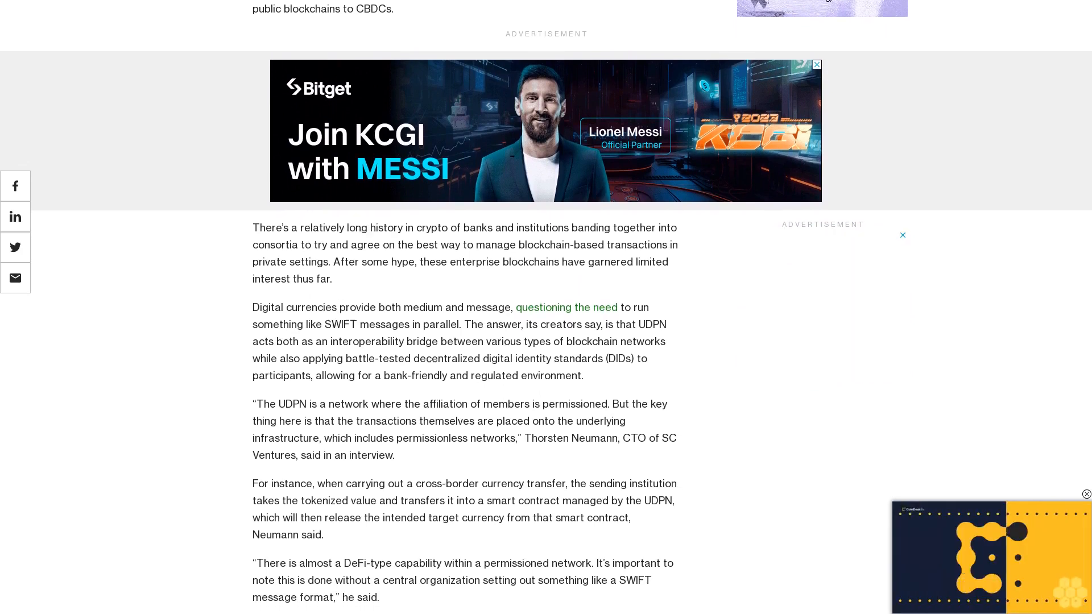
scroll(down, 3)
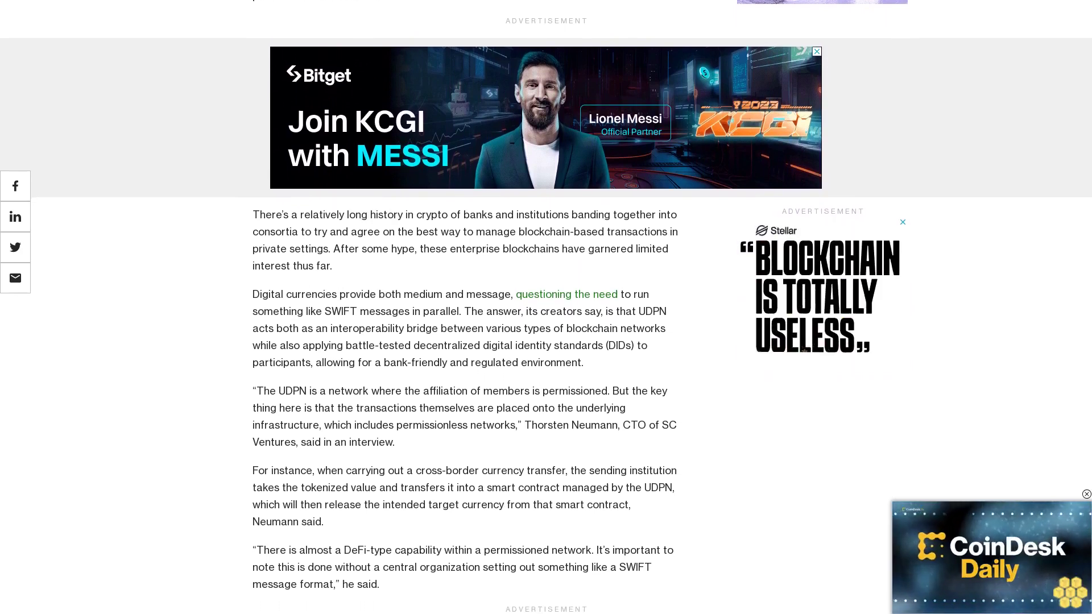
scroll(down, 3)
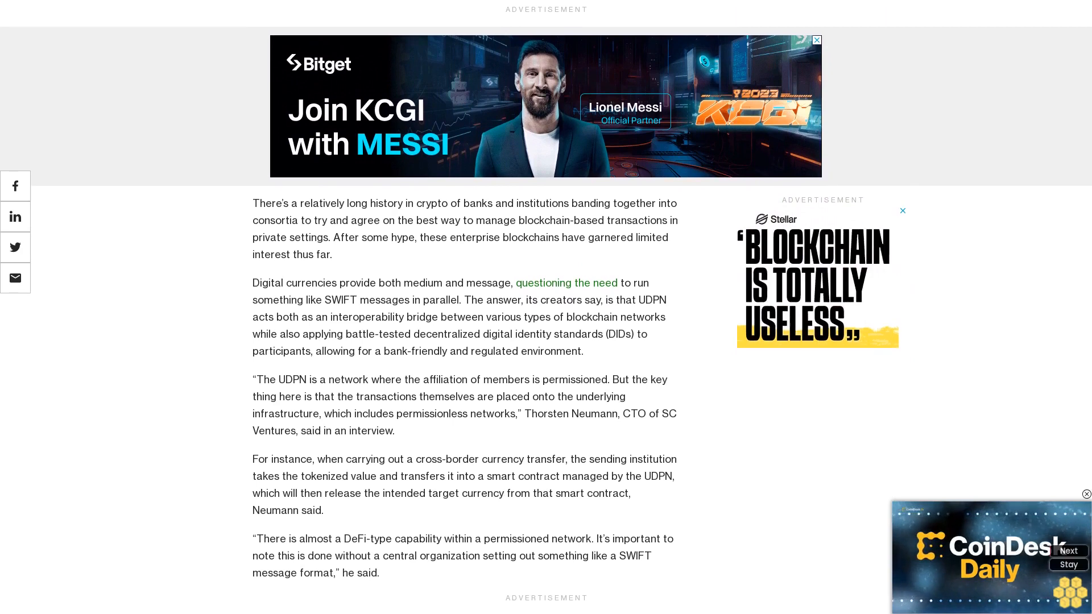
scroll(down, 3)
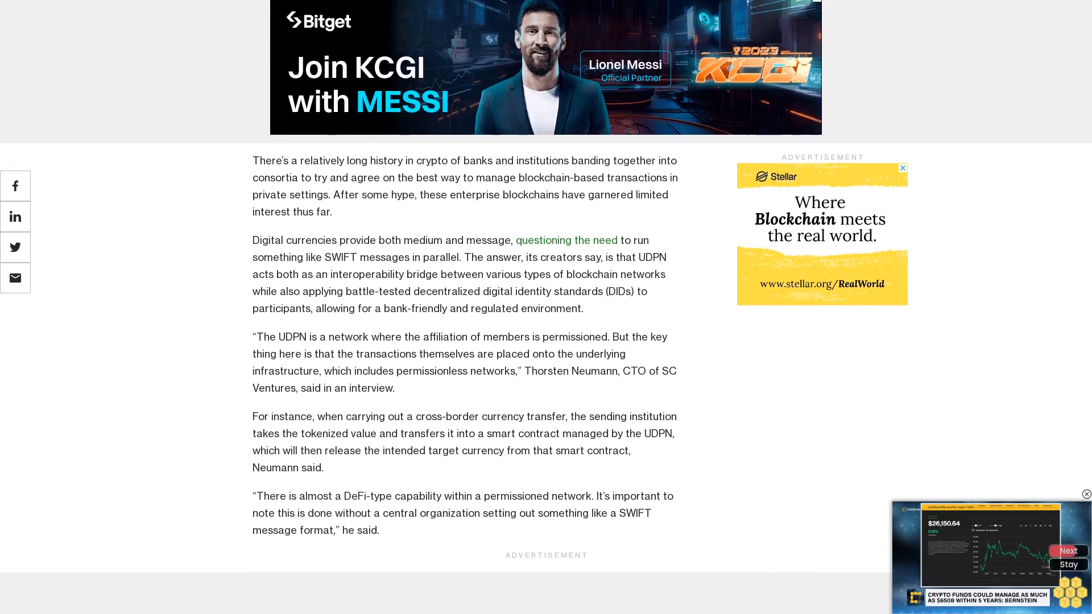
scroll(down, 3)
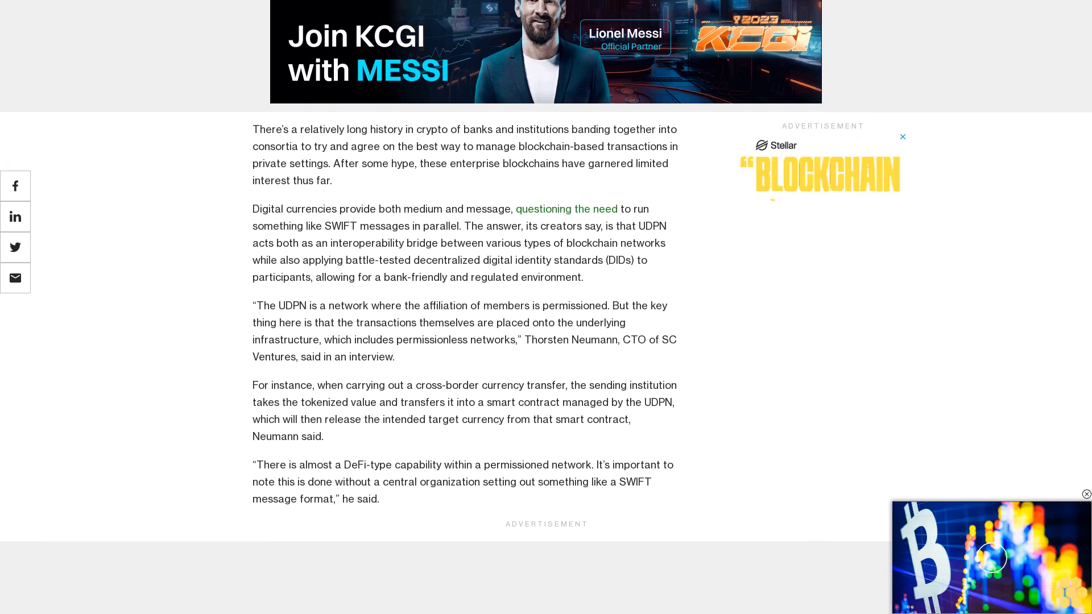
scroll(down, 3)
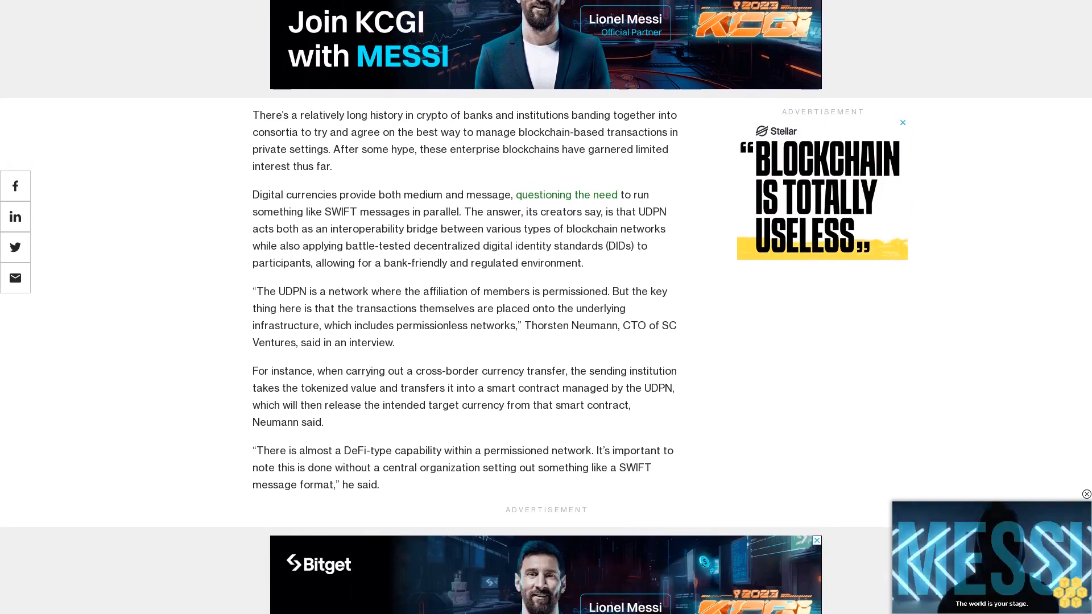
scroll(down, 3)
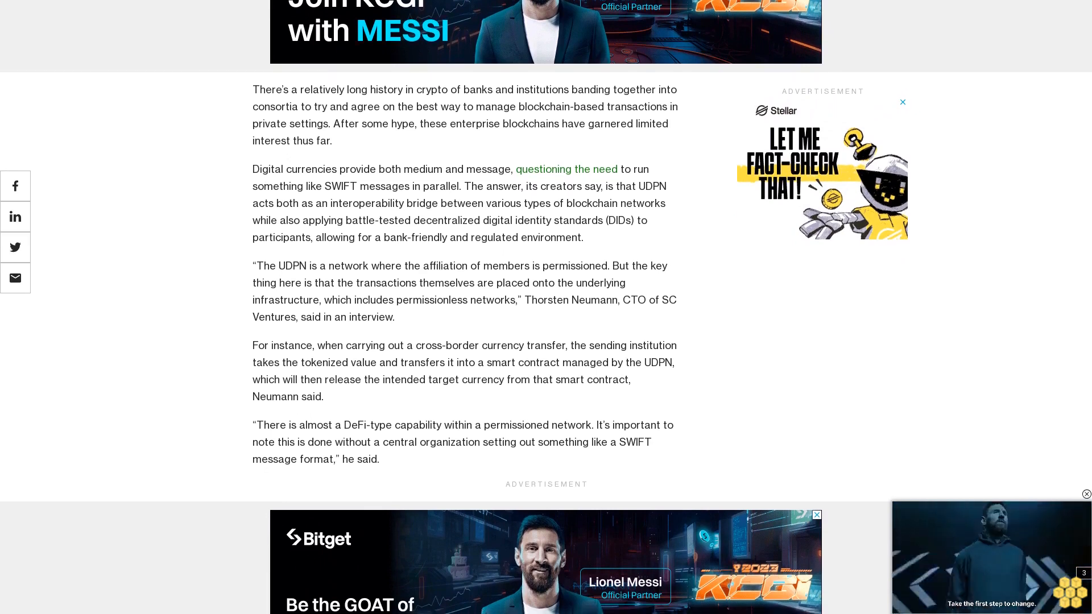
scroll(down, 3)
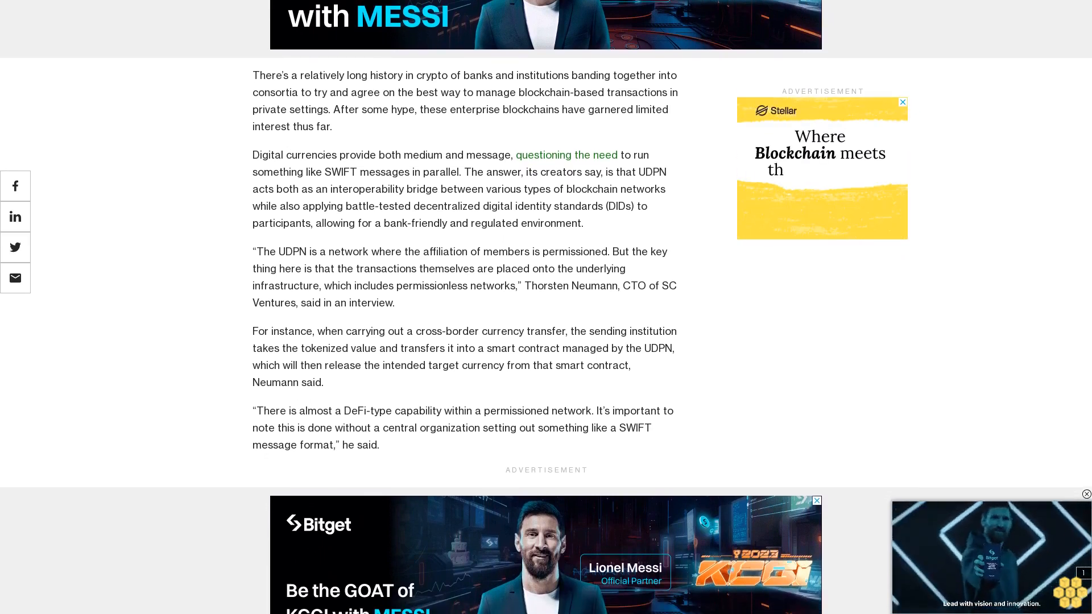
scroll(down, 3)
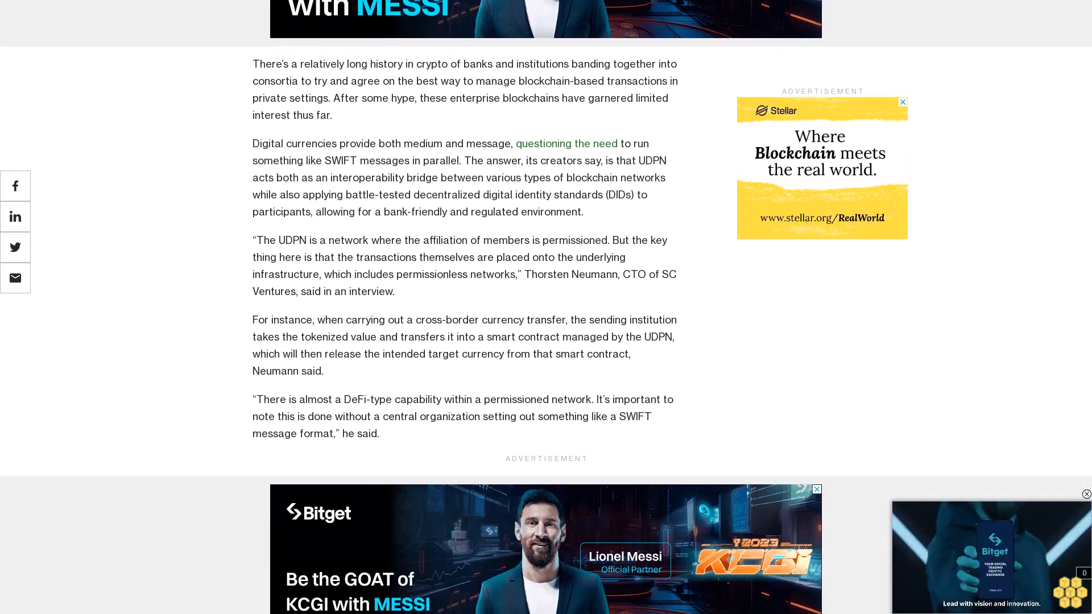
scroll(down, 3)
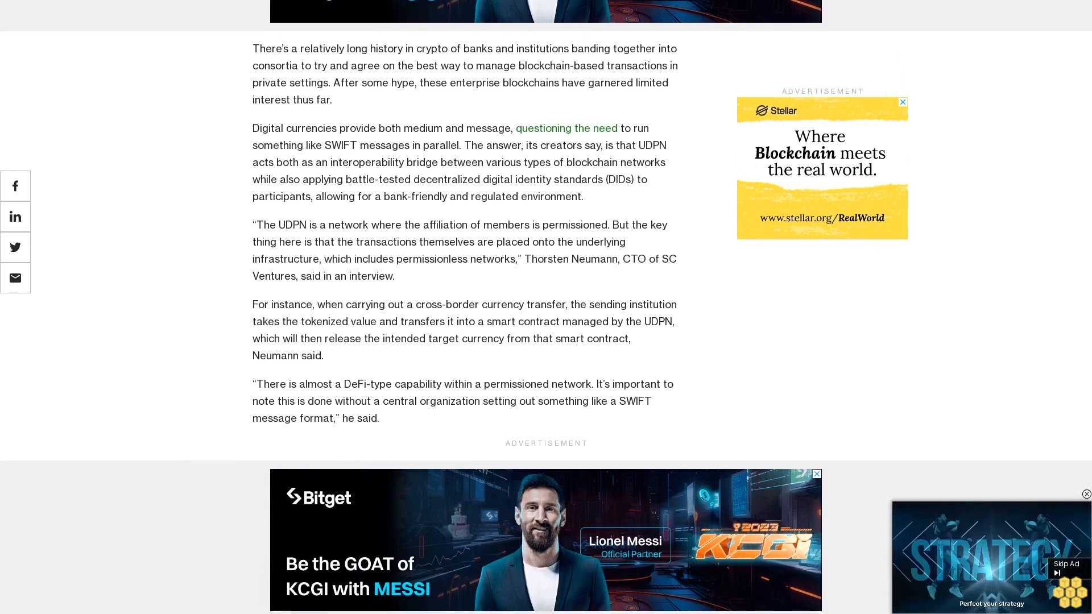
scroll(down, 3)
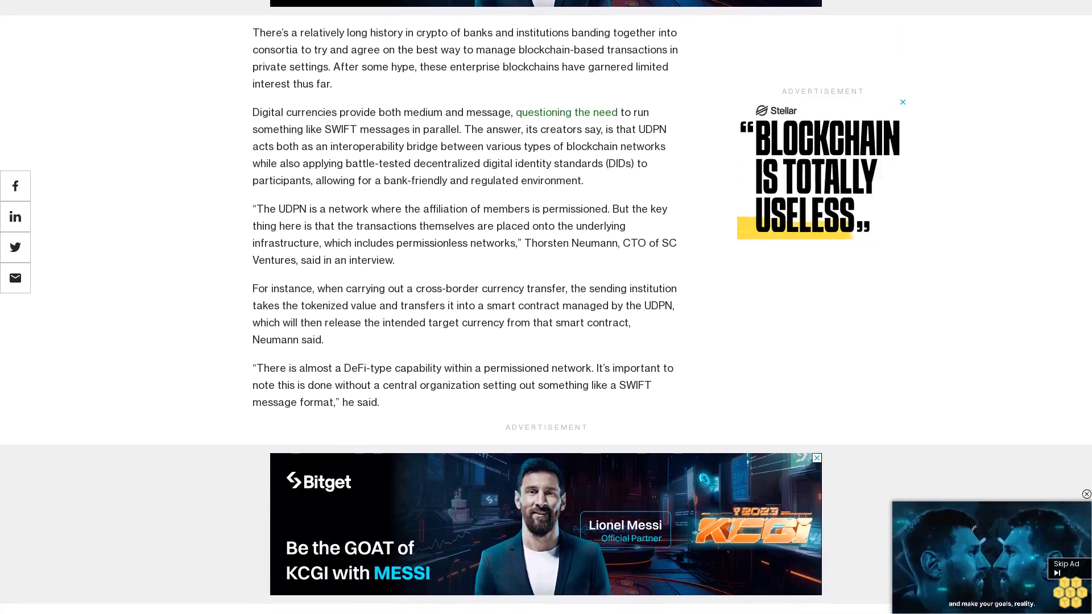
scroll(down, 3)
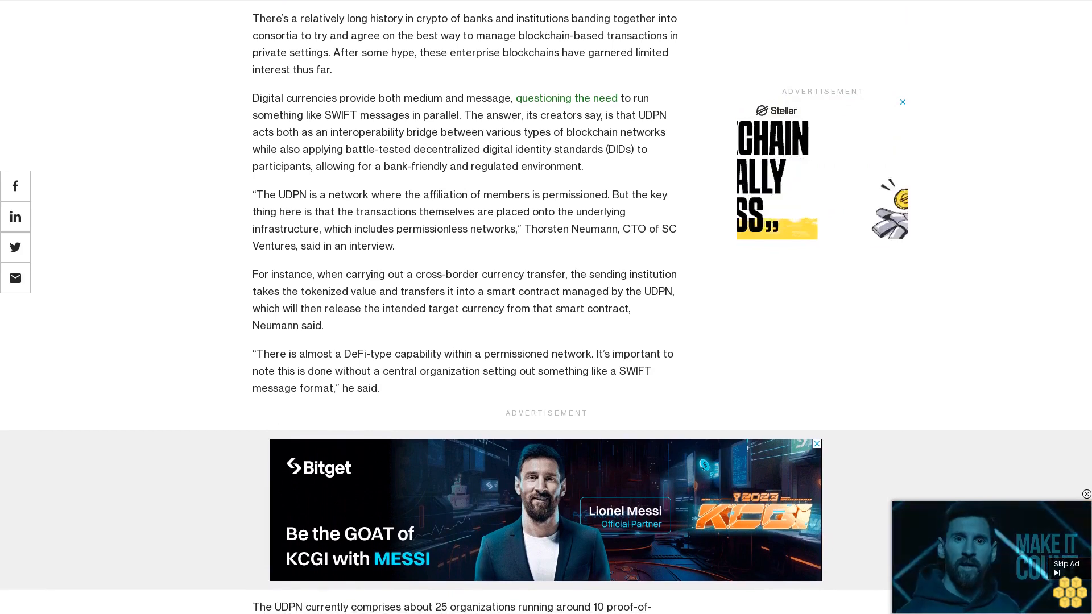
scroll(down, 3)
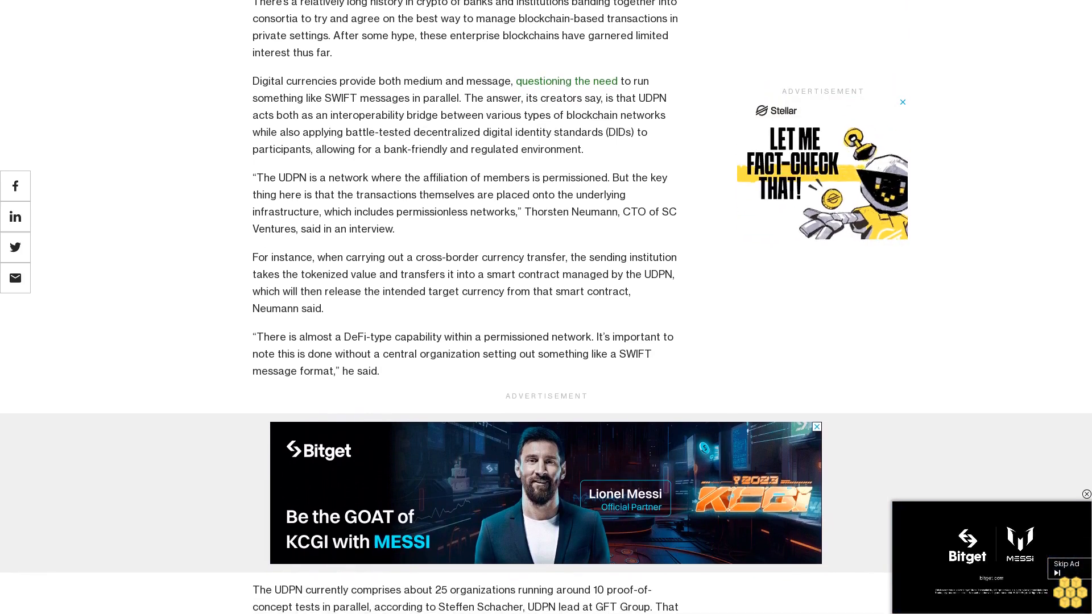
scroll(down, 3)
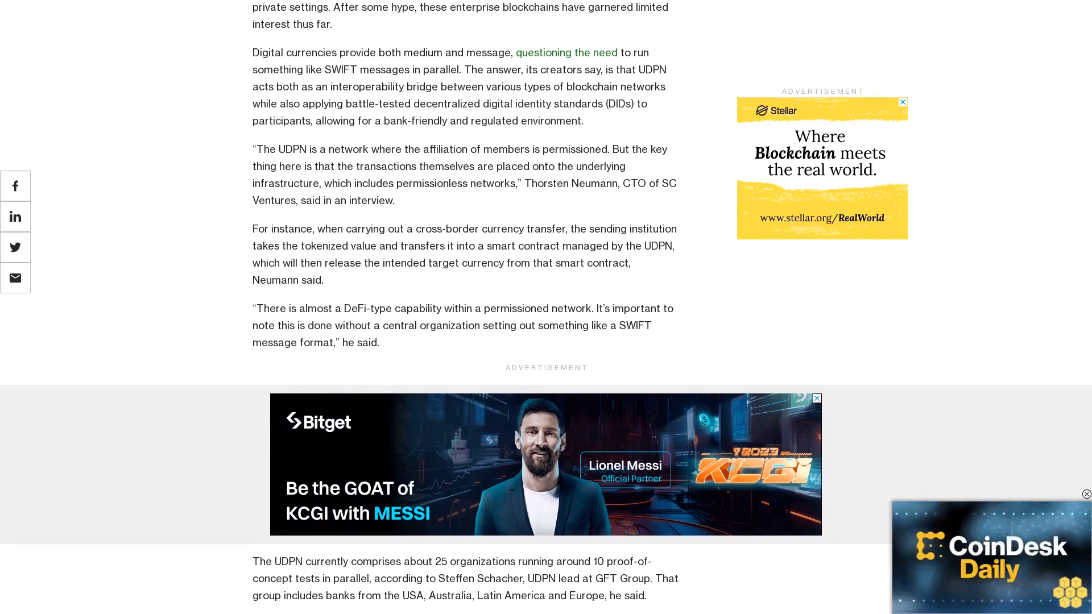
scroll(down, 3)
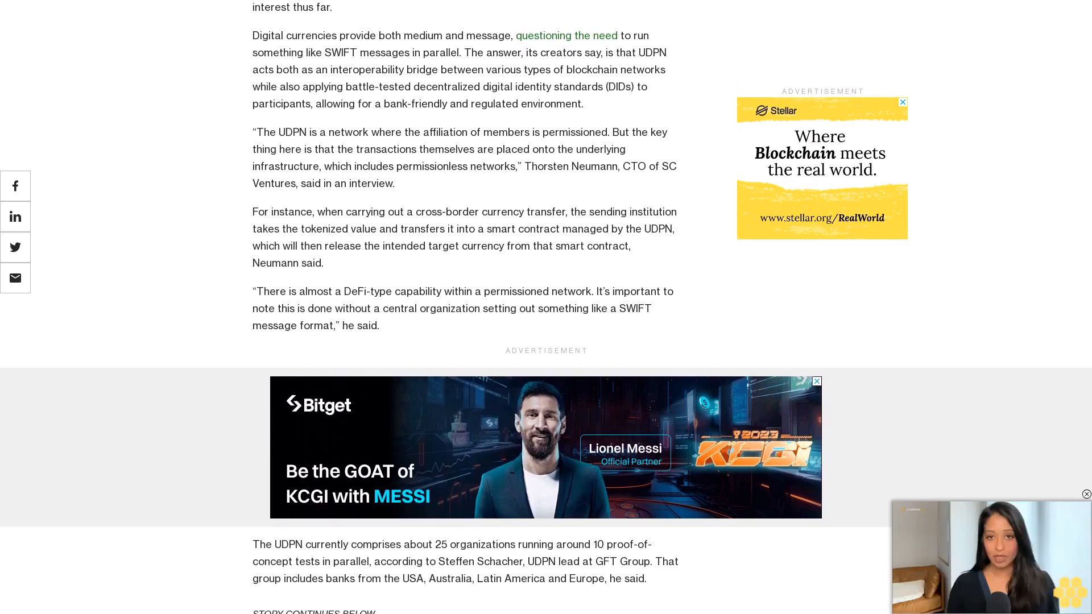
scroll(down, 3)
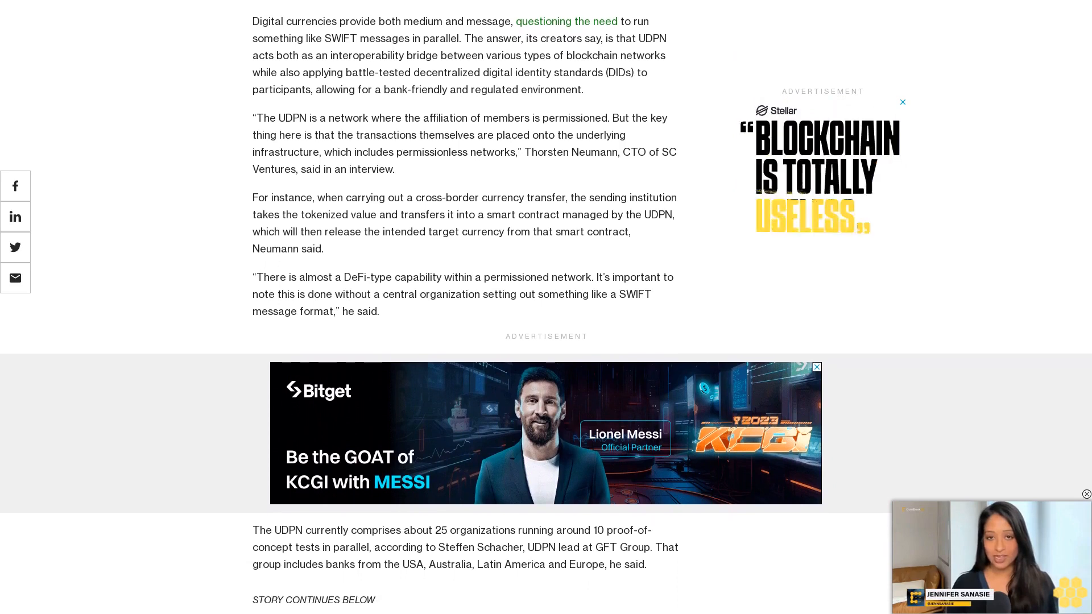
scroll(down, 3)
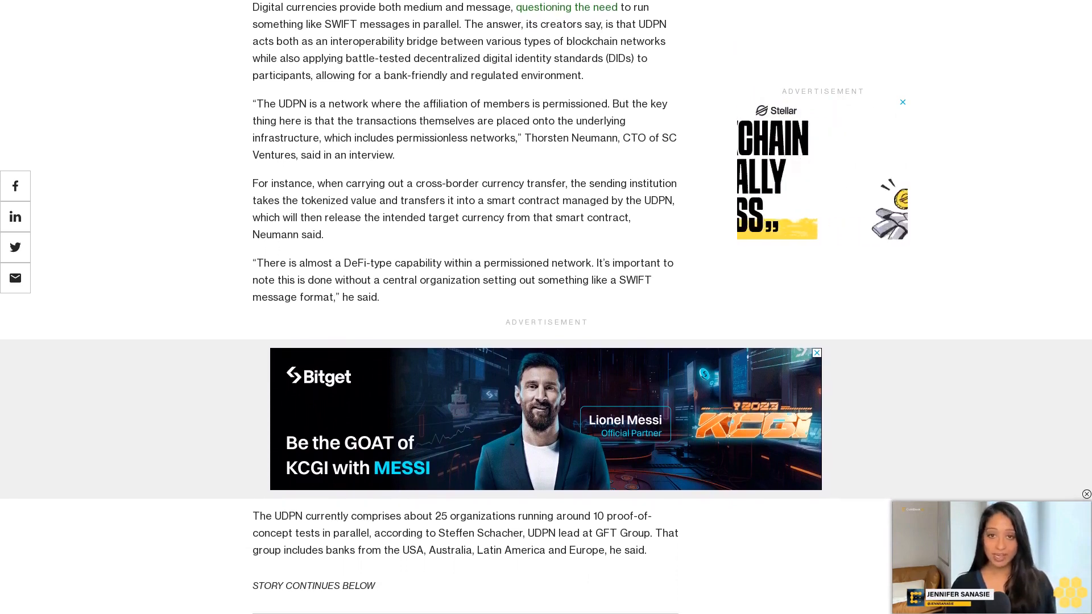
scroll(down, 3)
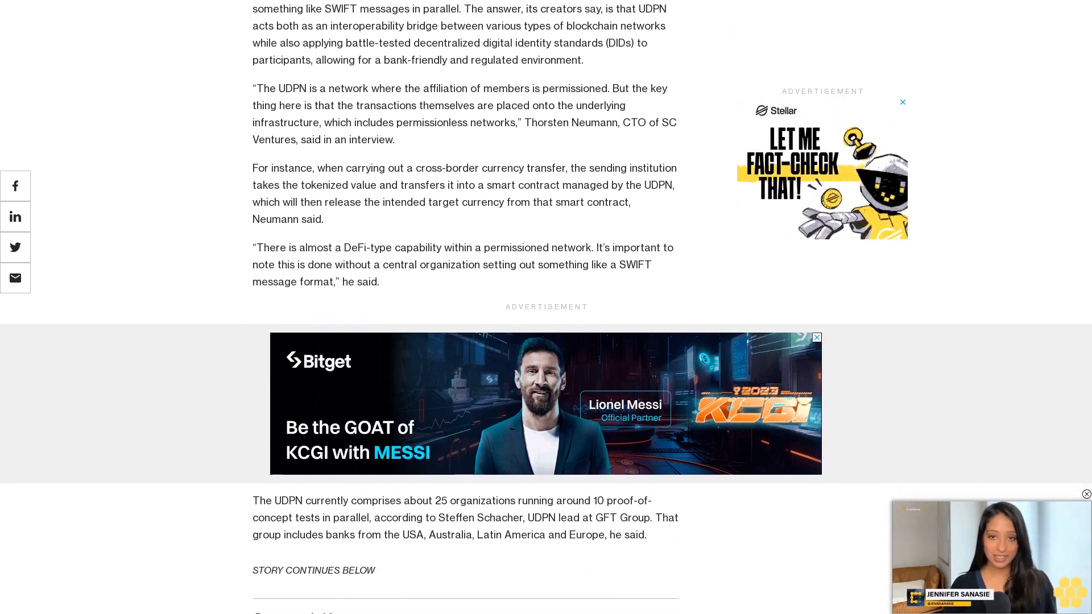